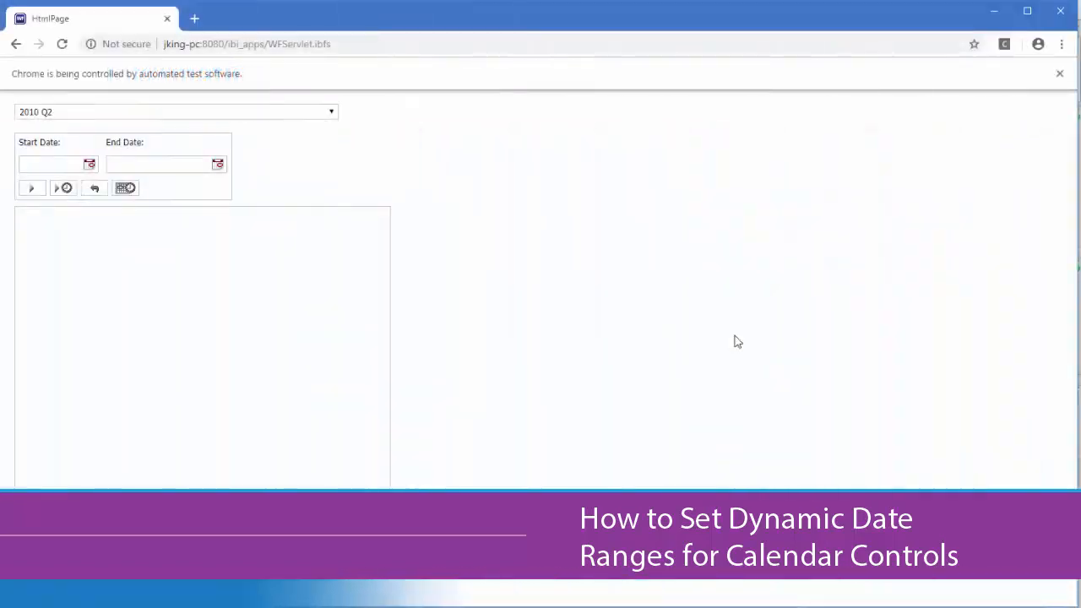
# Run the heatmap for quarter 2015 Q3 with start 2015/08/03 and end 2015/09/18
pyautogui.click(175, 111)
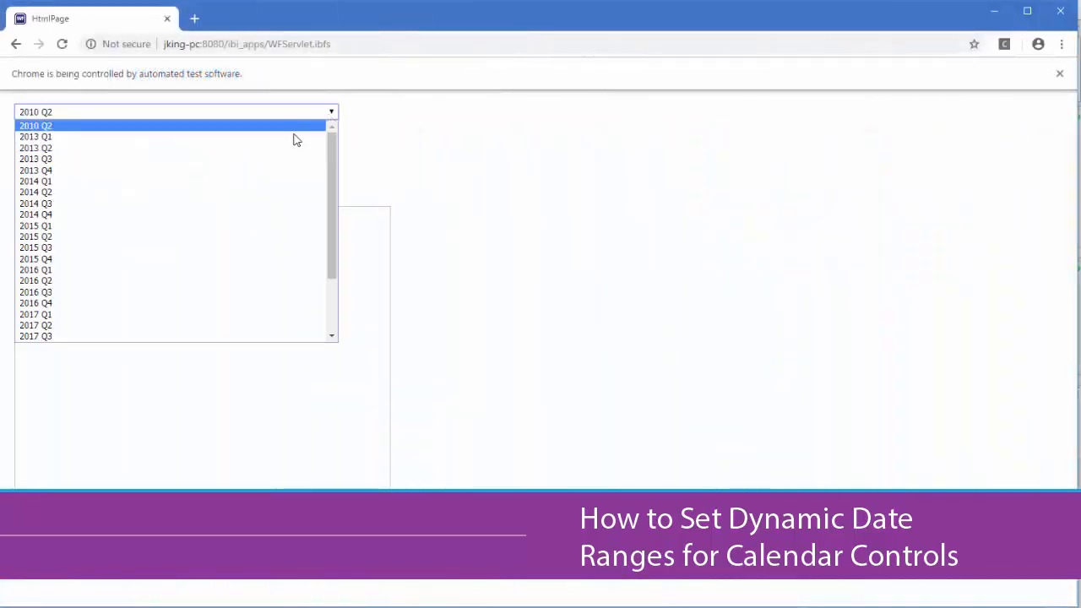
pyautogui.click(35, 246)
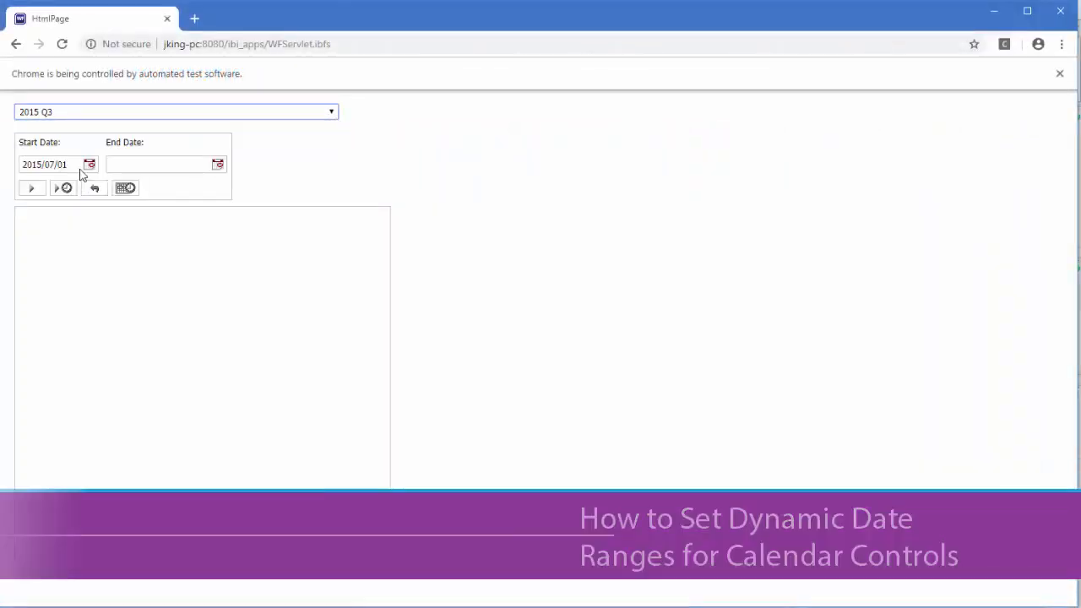
pyautogui.click(91, 164)
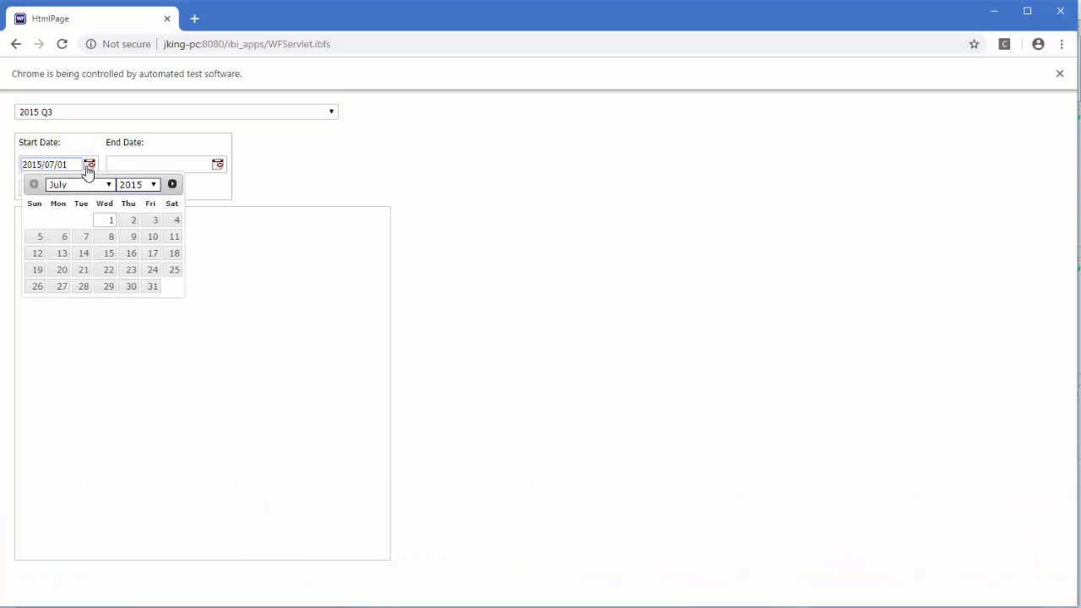
pyautogui.click(173, 184)
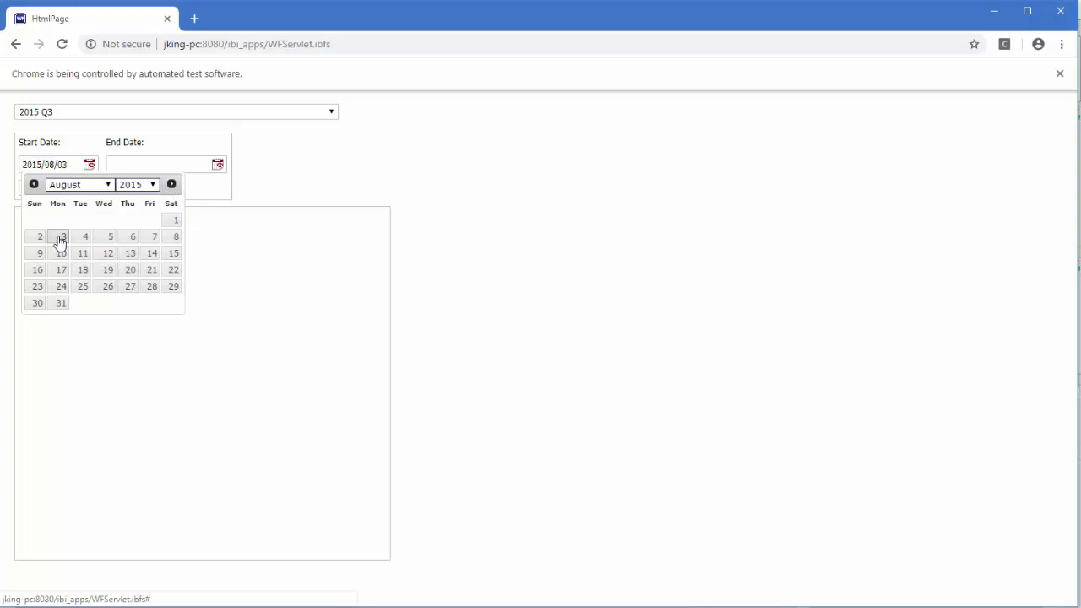
pyautogui.click(59, 237)
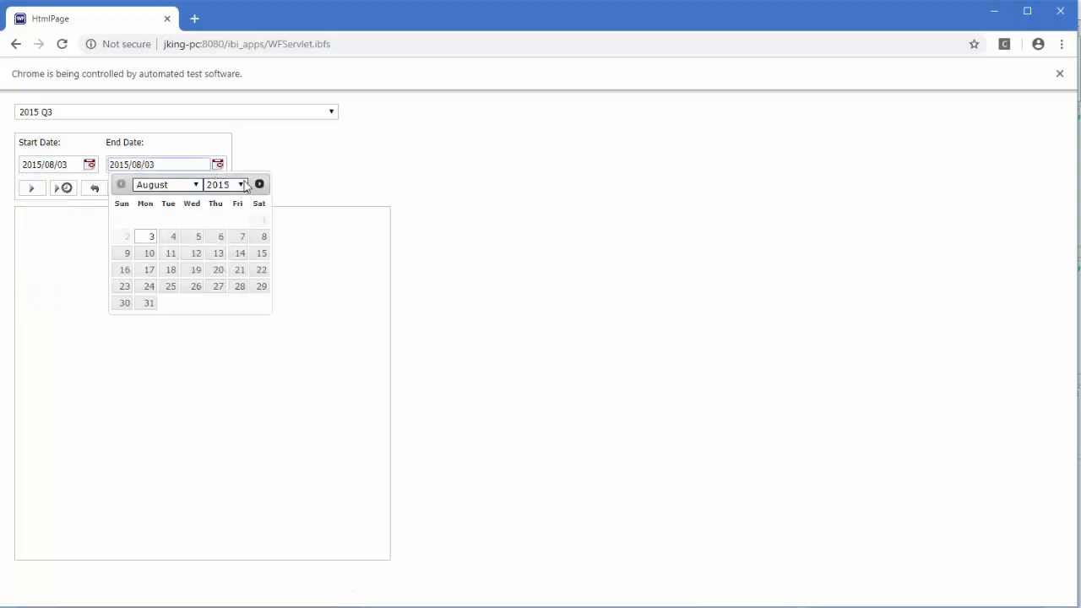
pyautogui.click(260, 184)
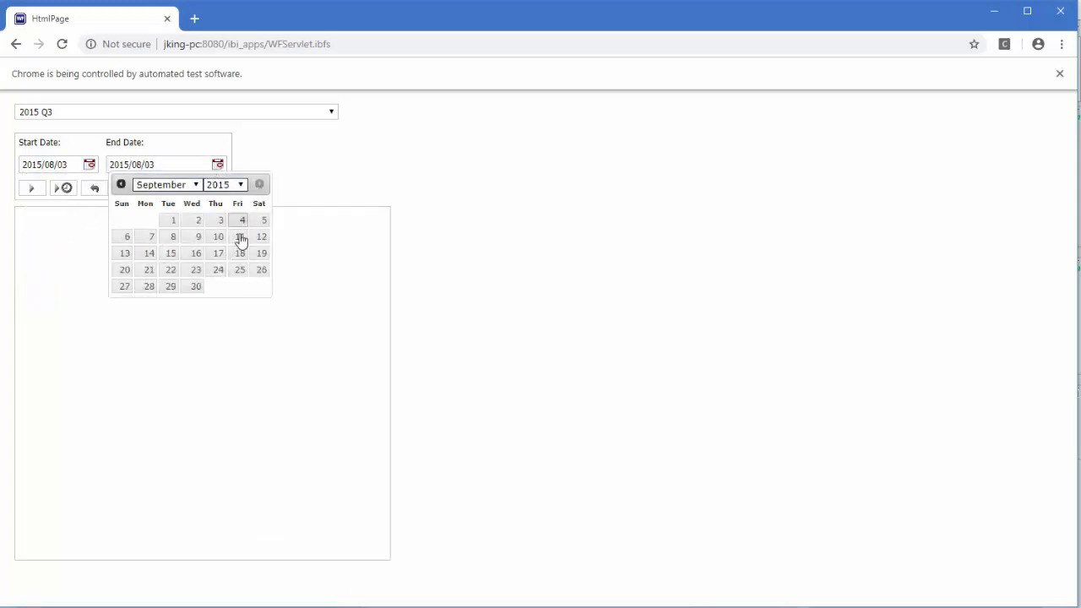
pyautogui.click(239, 236)
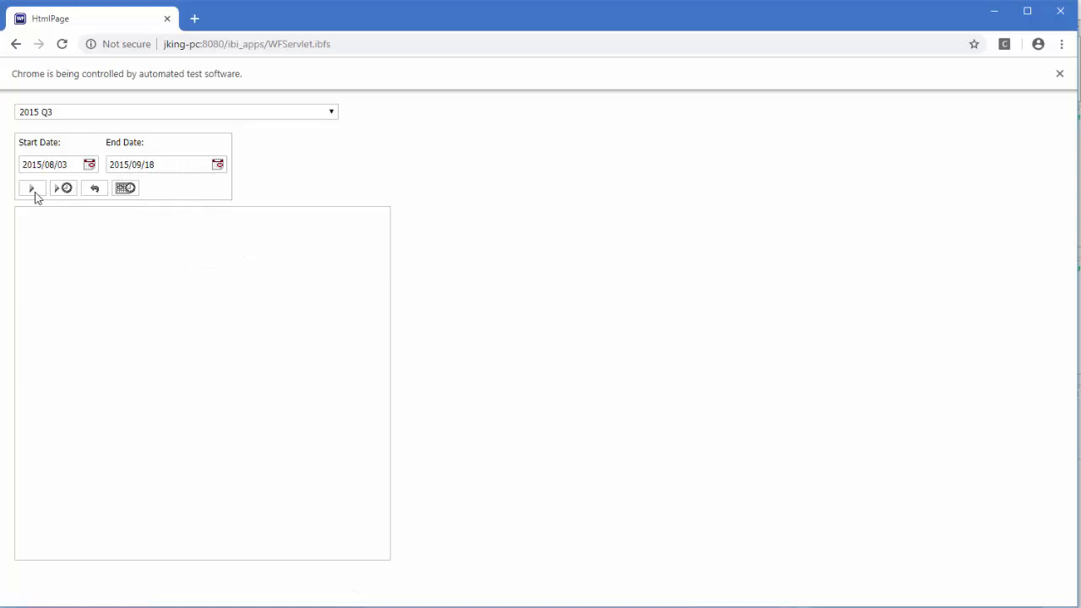
pyautogui.click(30, 189)
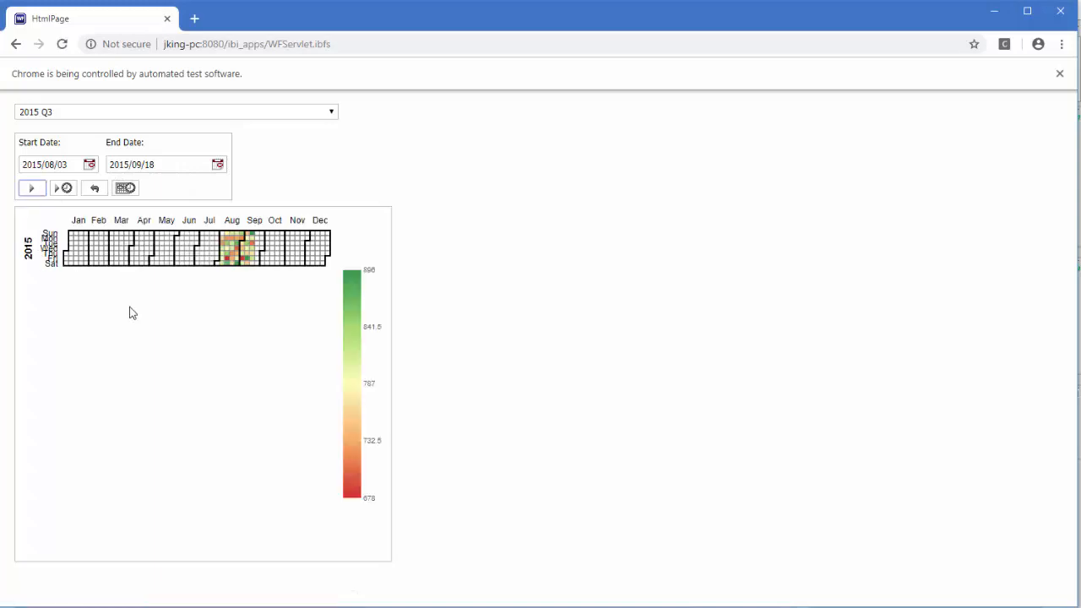
pyautogui.moveTo(240, 264)
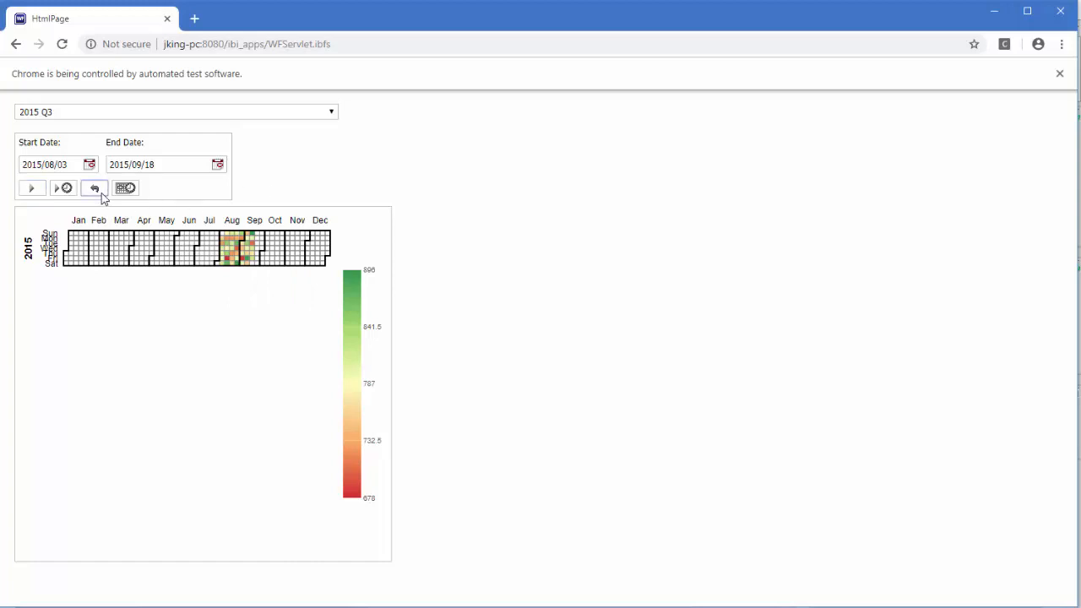
# Reset the quarter and date fields, stepping the start calendar back a month
pyautogui.click(172, 112)
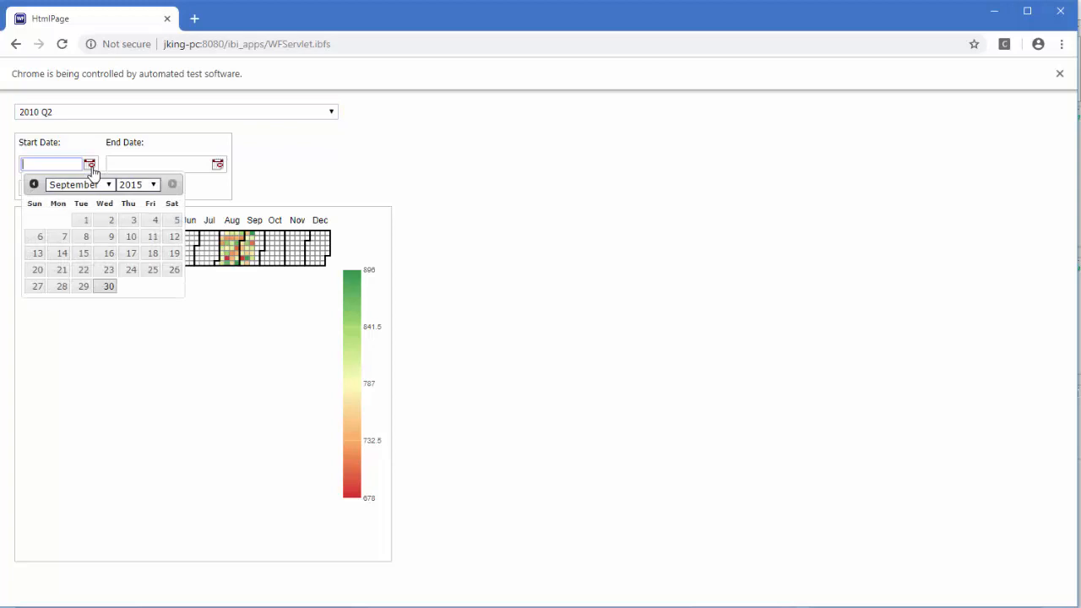
pyautogui.click(34, 184)
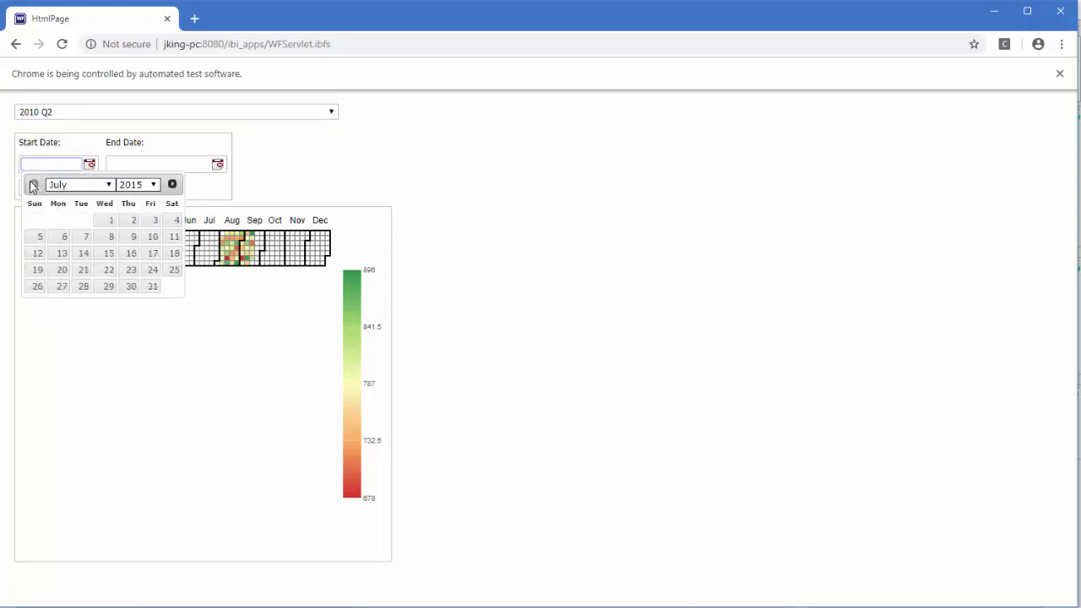
pyautogui.moveTo(34, 209)
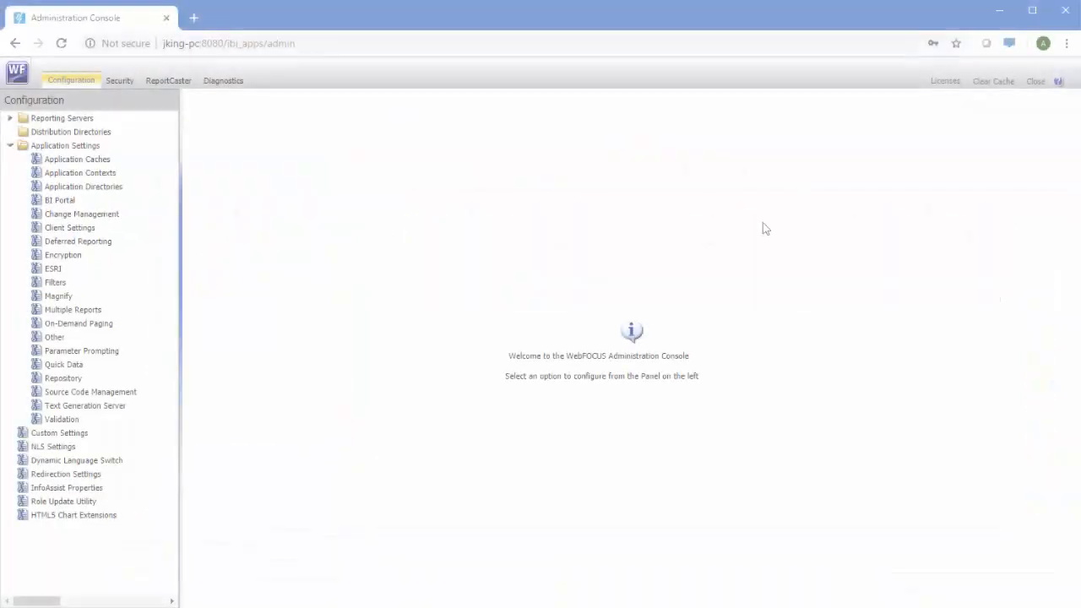
# View the Administration Console configuration with Application Settings expanded
pyautogui.click(73, 513)
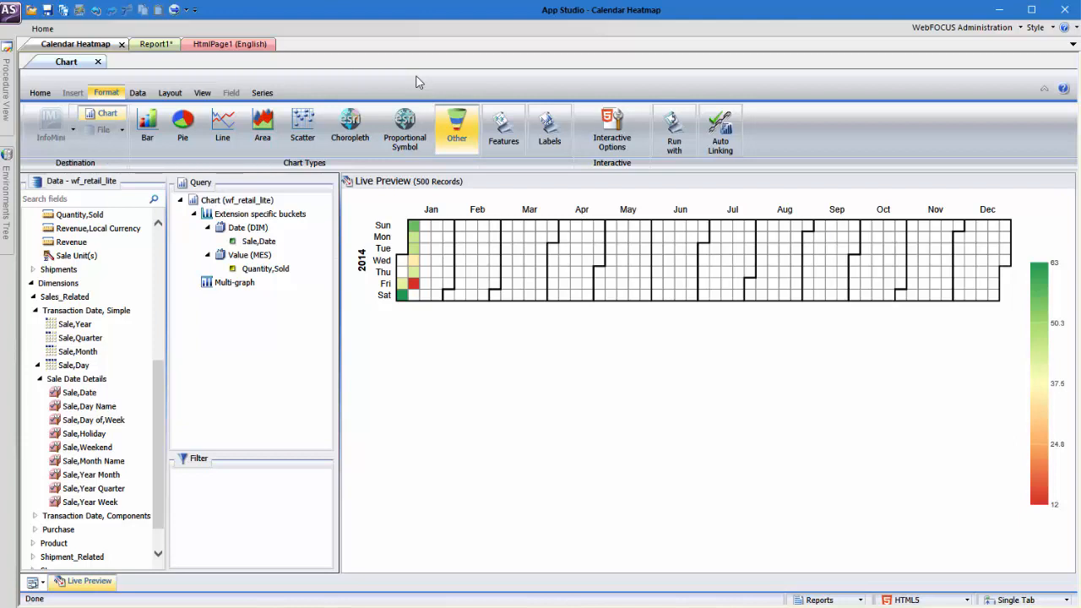
pyautogui.moveTo(263, 273)
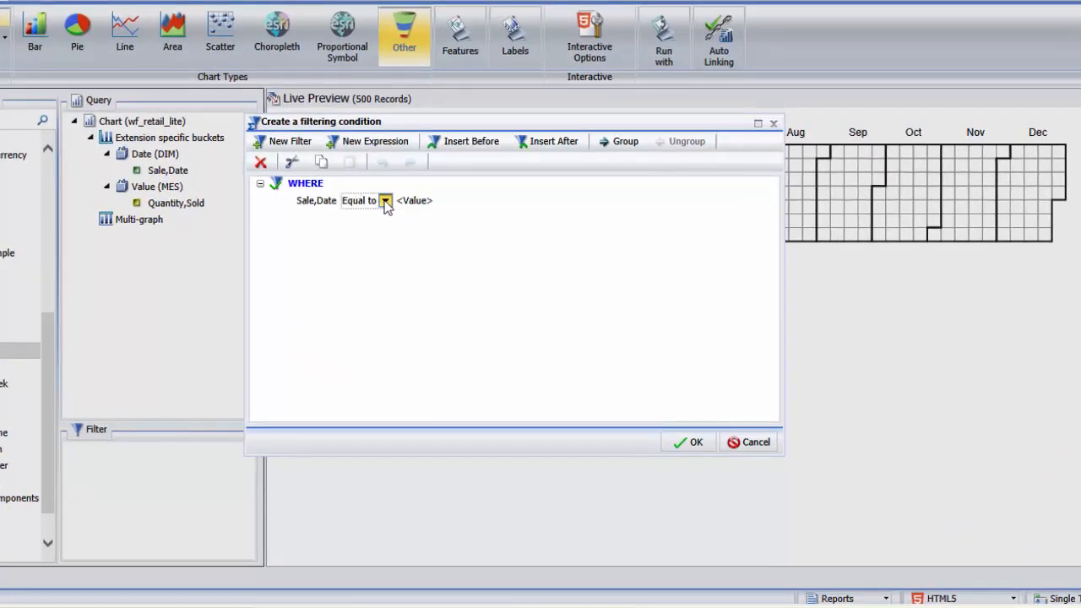
# Make Sale,Date greater than or equal to the StartDate parameter
pyautogui.click(385, 199)
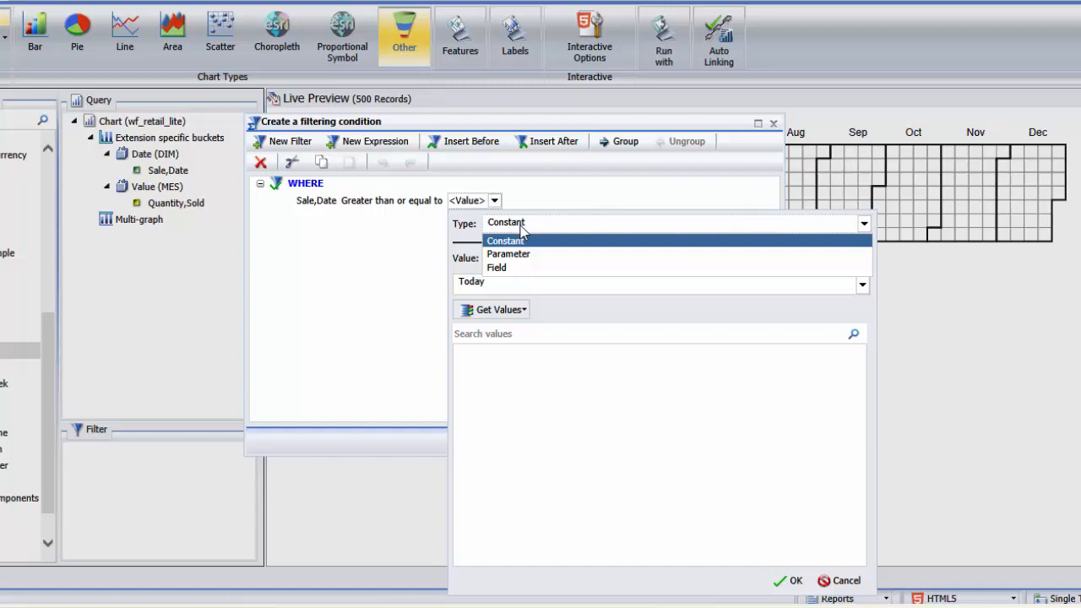
pyautogui.click(508, 253)
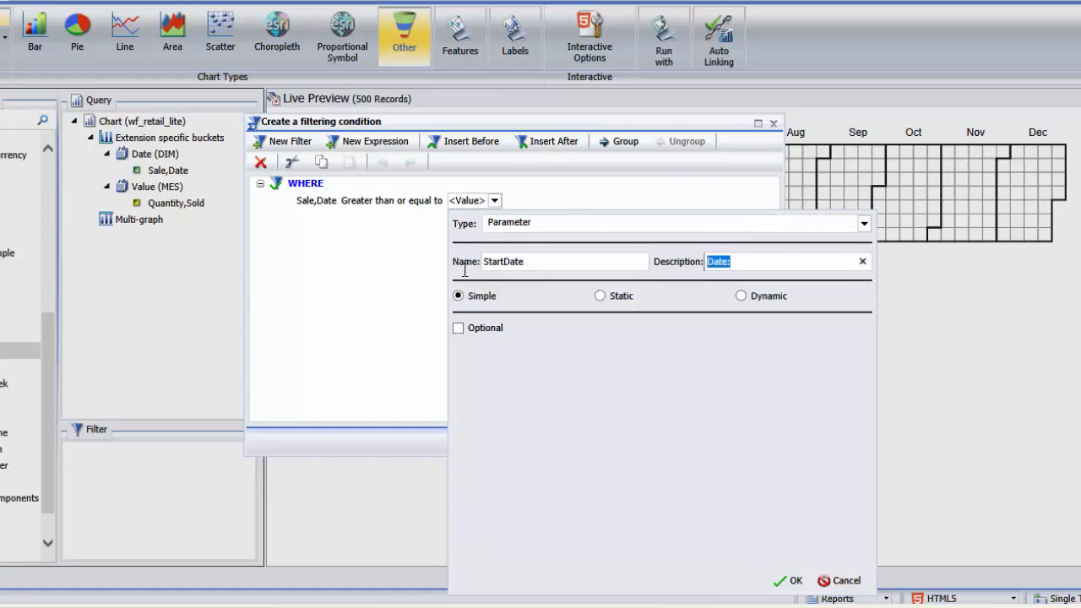
pyautogui.click(794, 581)
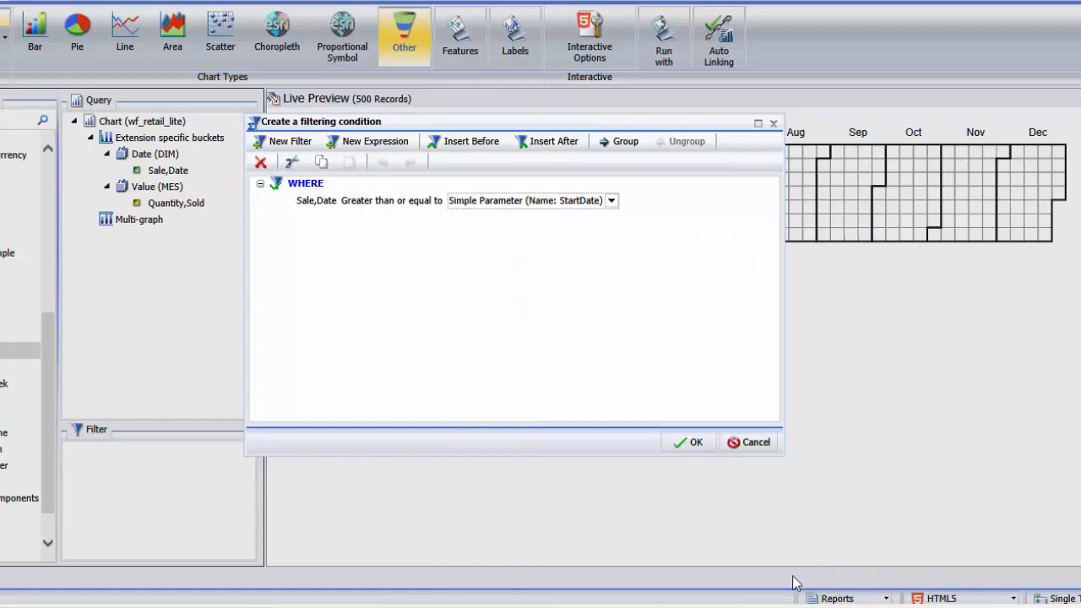
# Add a second condition with Sale,Date less than or equal to an end date
pyautogui.click(290, 142)
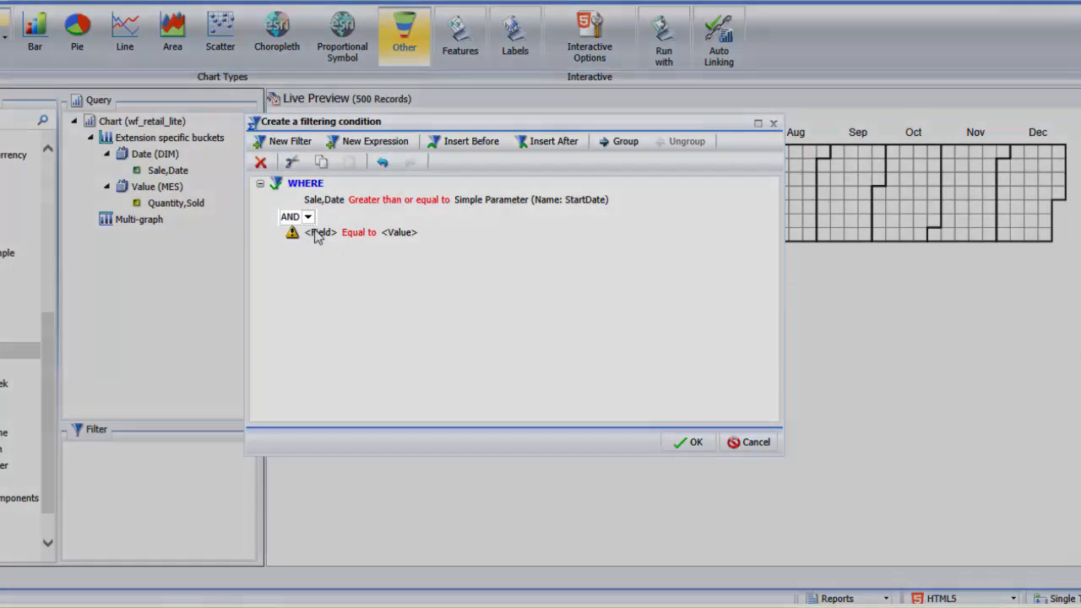
pyautogui.click(314, 233)
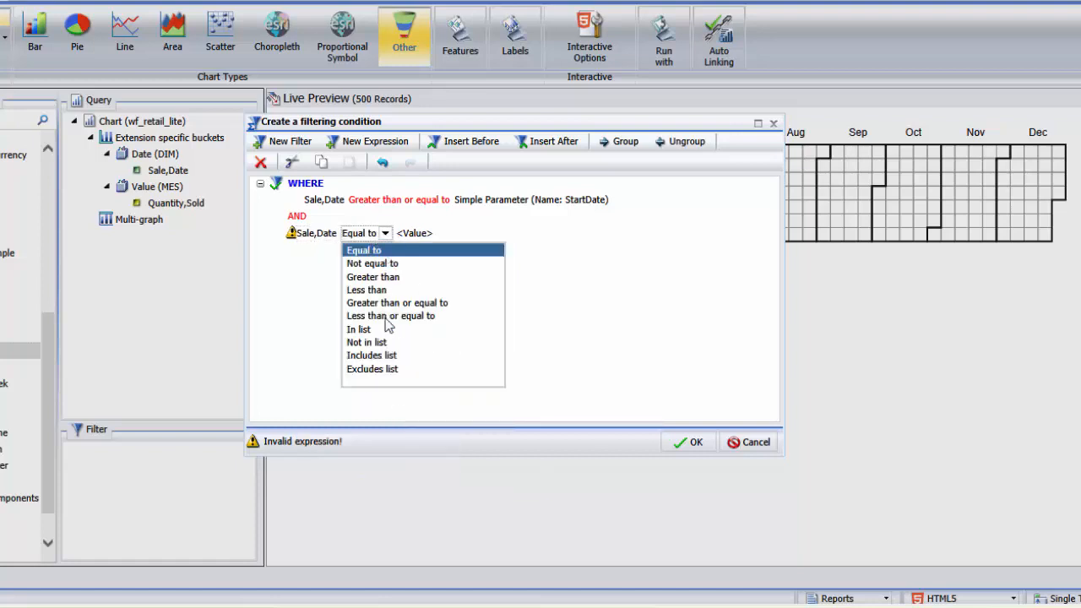
pyautogui.click(391, 316)
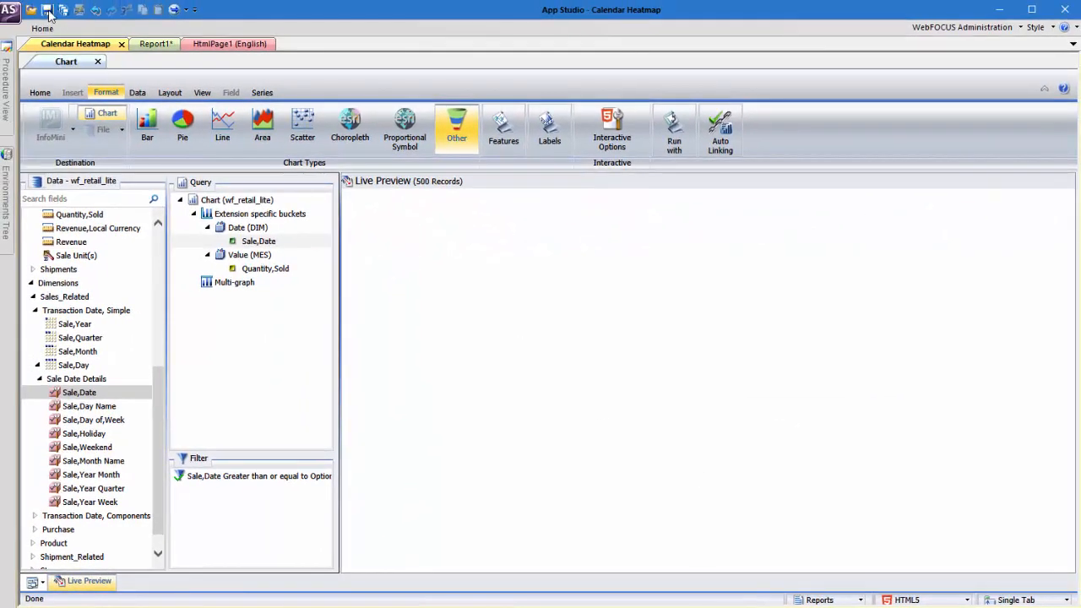
pyautogui.click(147, 44)
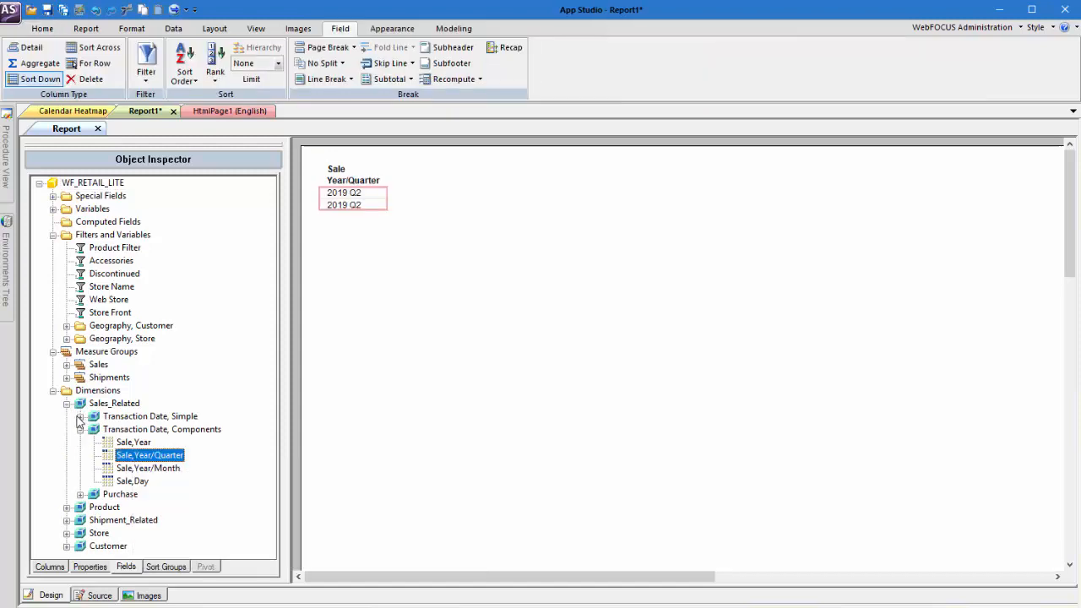
# Add Sale,Date columns to the report and summarize duplicate rows
pyautogui.click(79, 416)
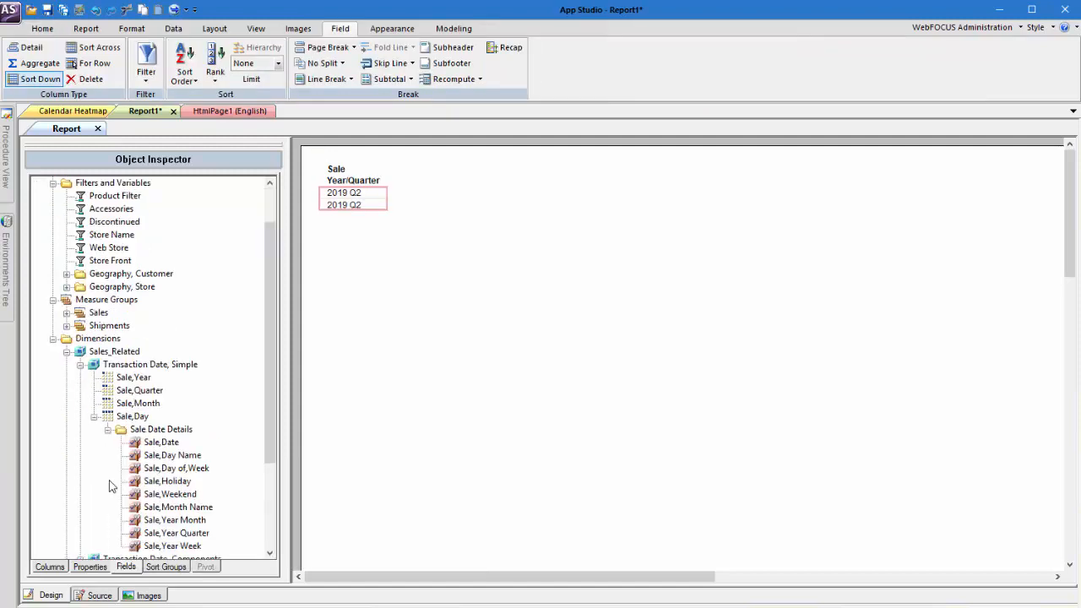
pyautogui.doubleClick(160, 442)
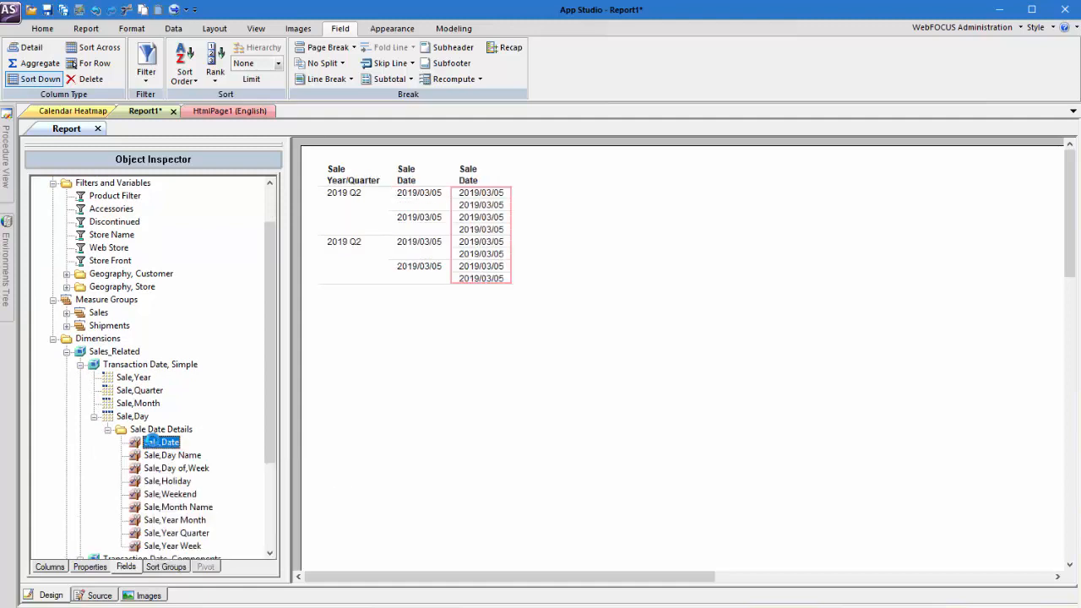
pyautogui.click(419, 174)
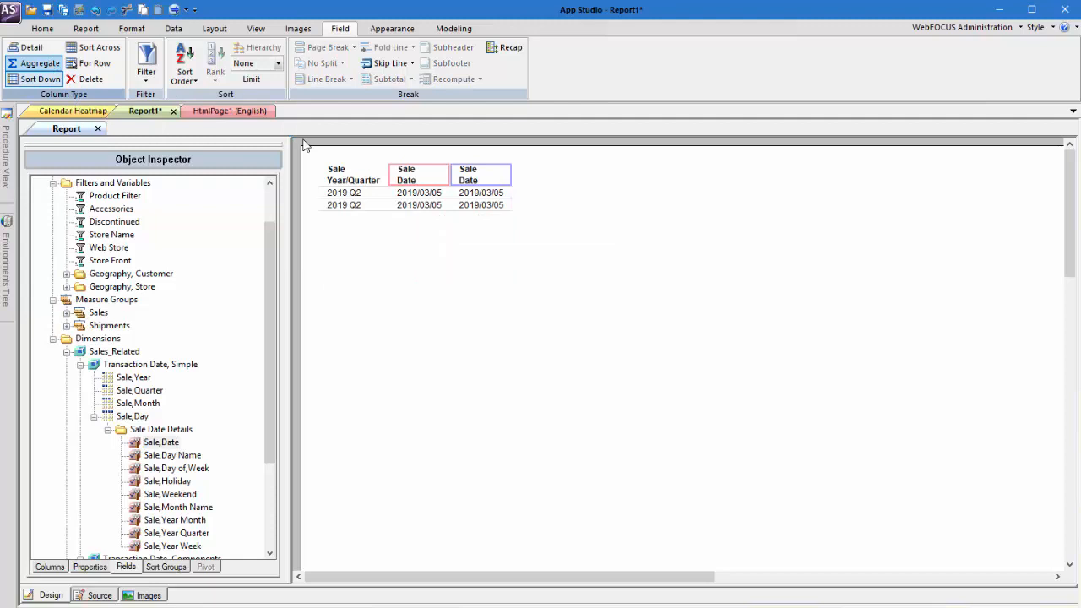
# Retitle the two Sale Date columns StartDate and EndDate, ready for report filtering
pyautogui.rightClick(417, 174)
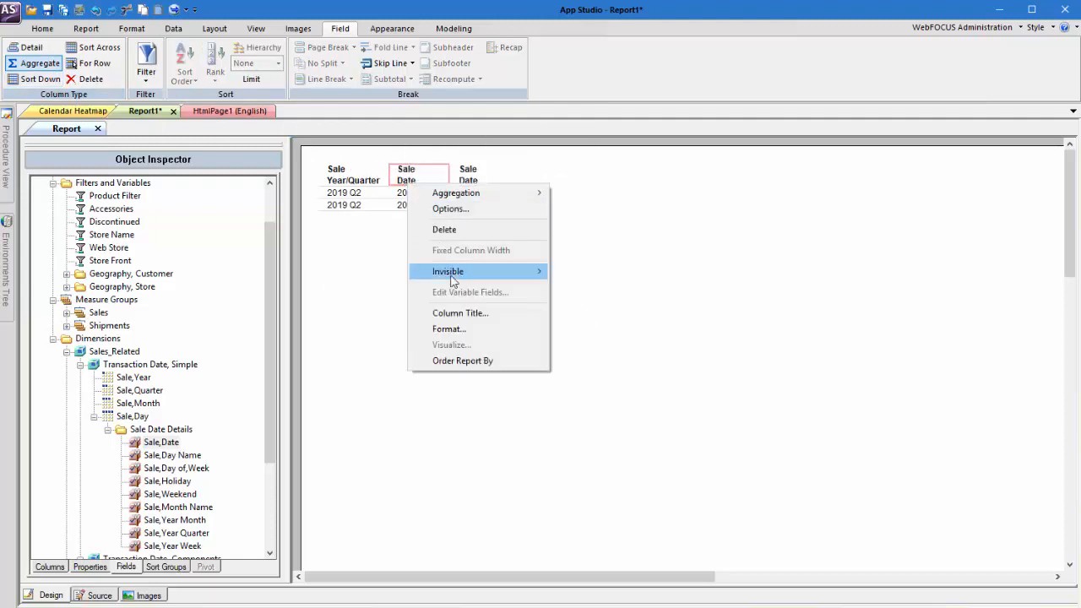
pyautogui.click(459, 312)
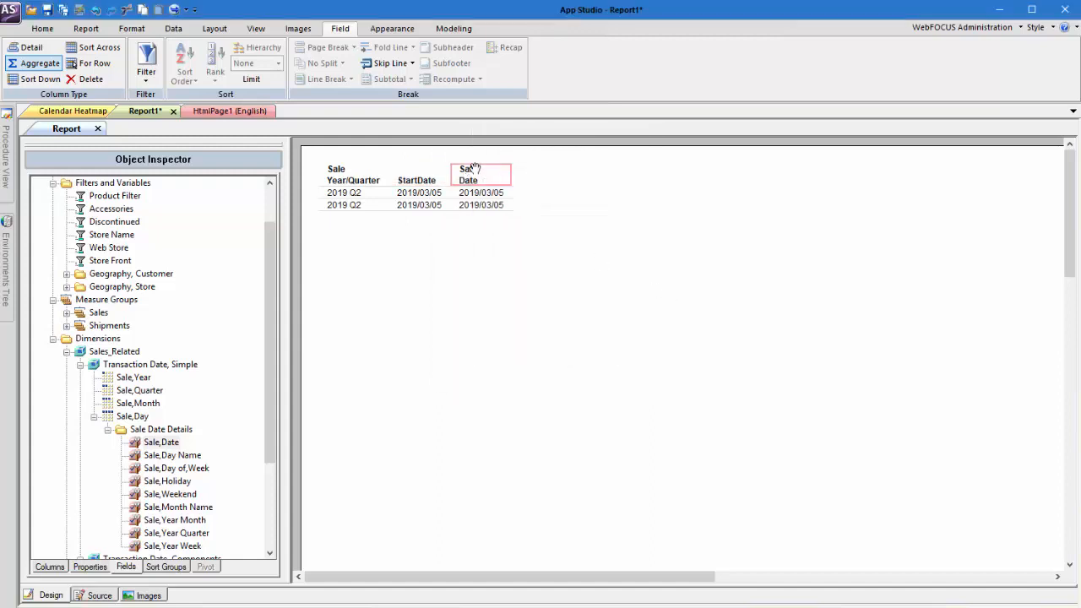
pyautogui.doubleClick(480, 173)
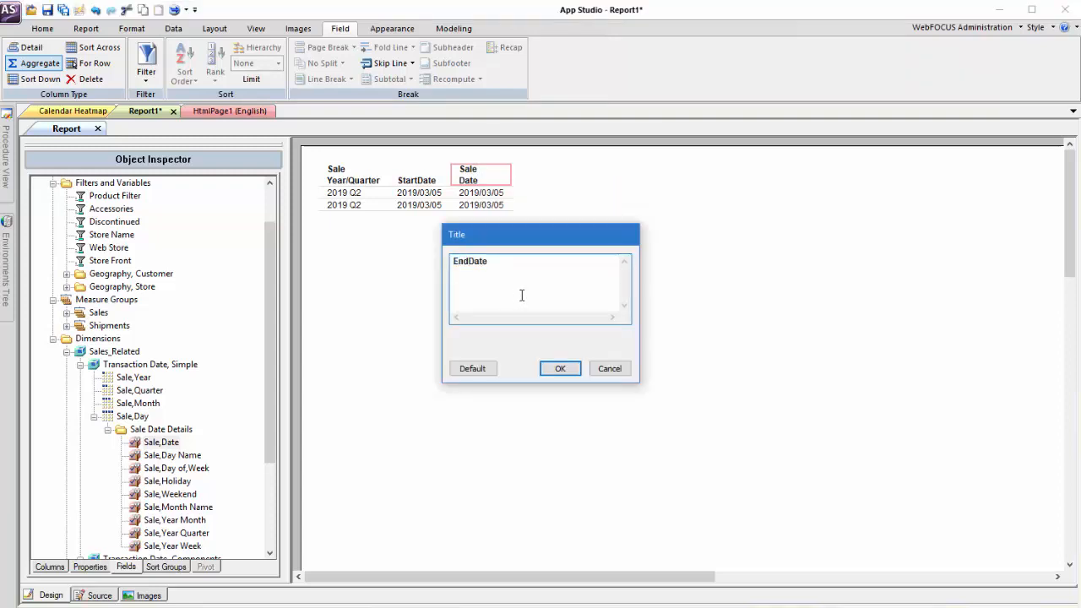
pyautogui.click(560, 368)
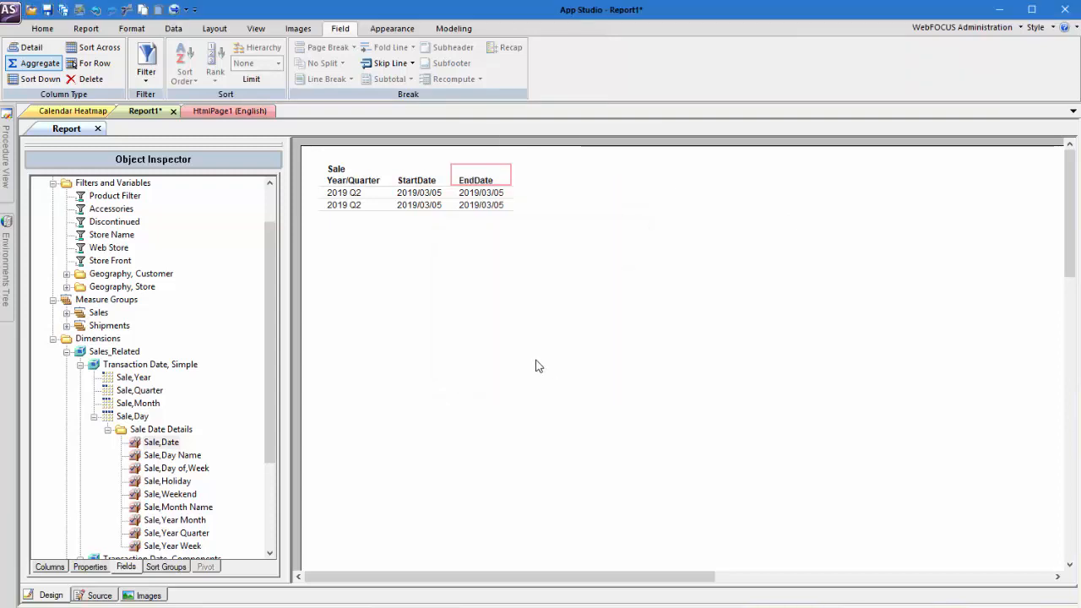
pyautogui.click(21, 66)
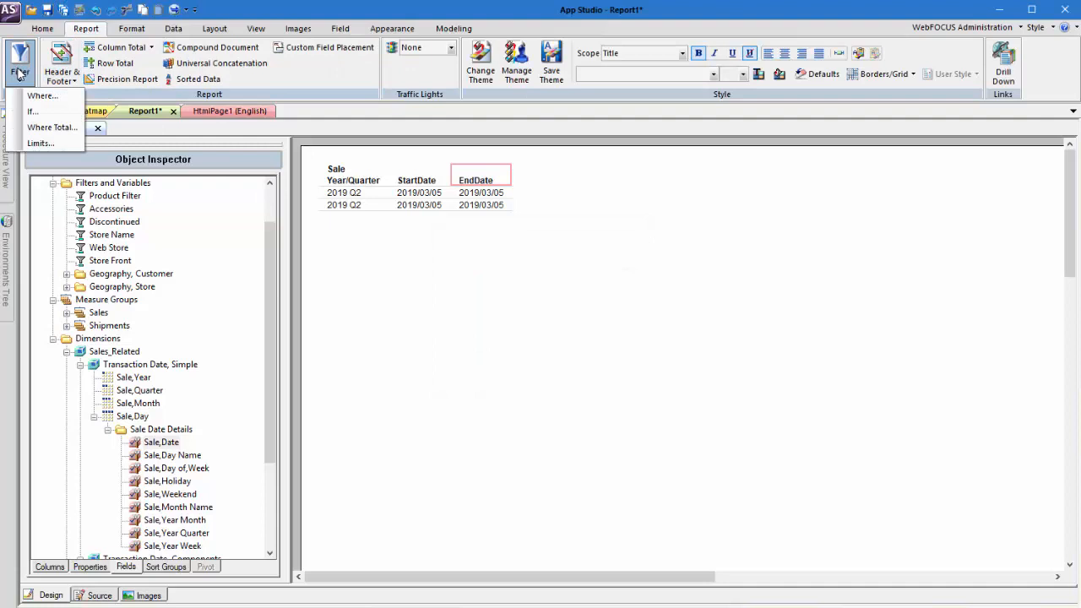
# Add a Where filter matching the quarter parameter and a second greater-than-or-equal condition
pyautogui.click(41, 94)
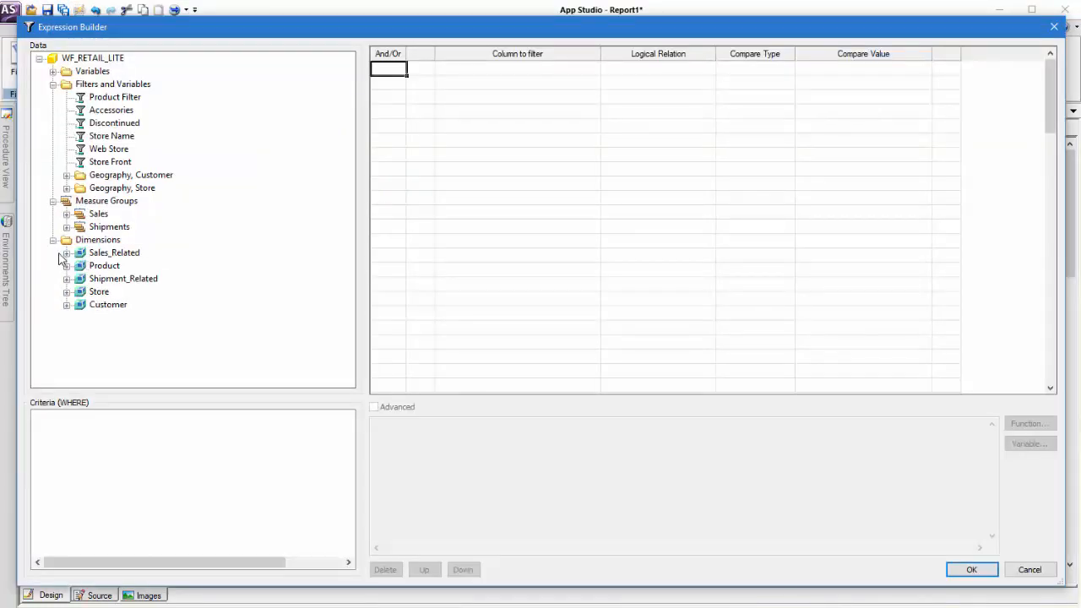
pyautogui.click(66, 254)
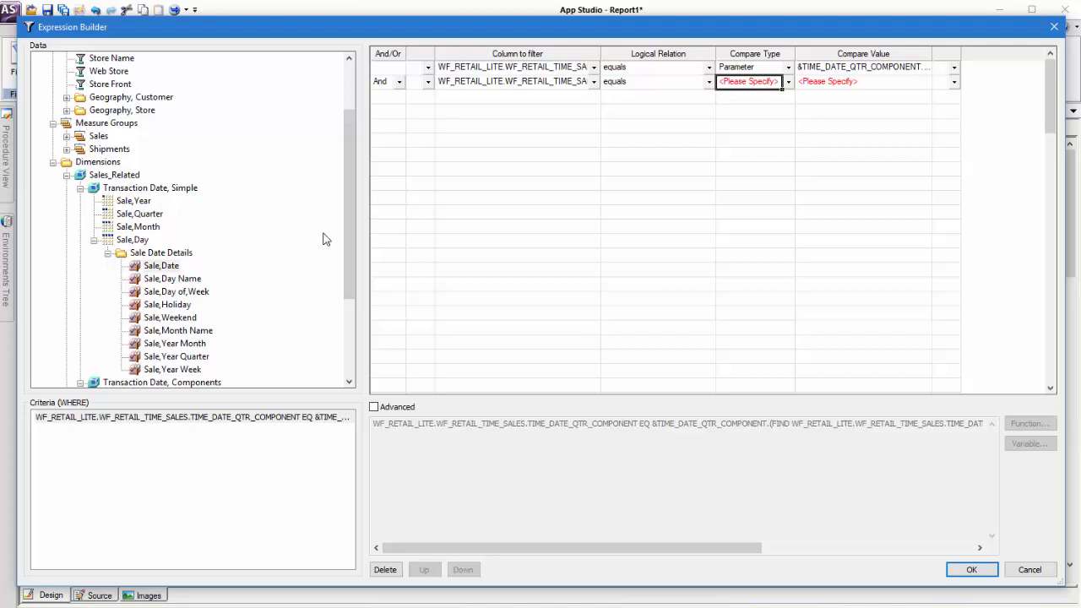
pyautogui.click(658, 81)
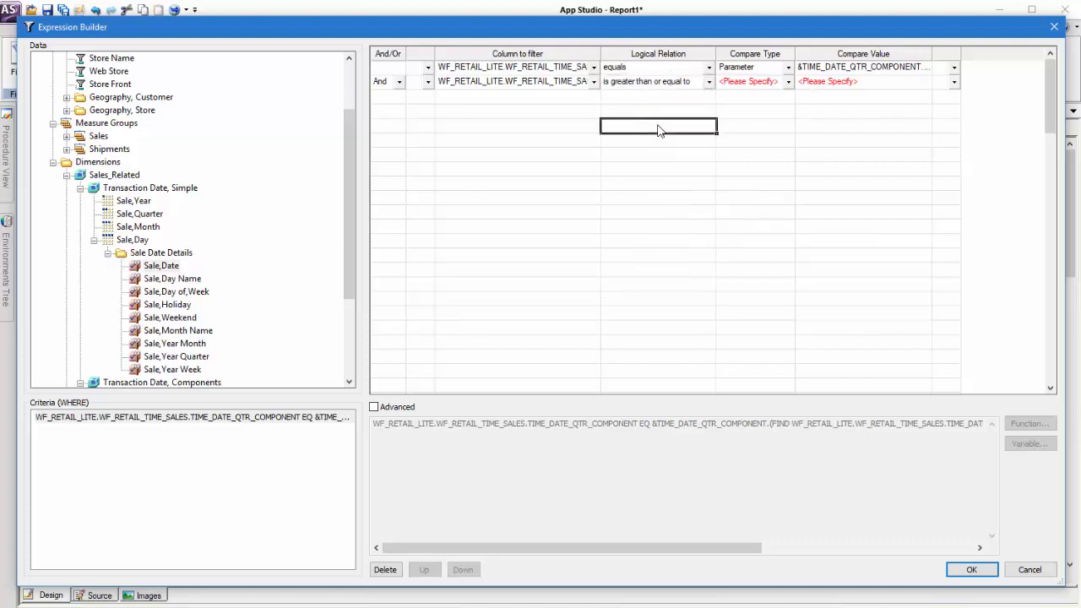
pyautogui.click(748, 81)
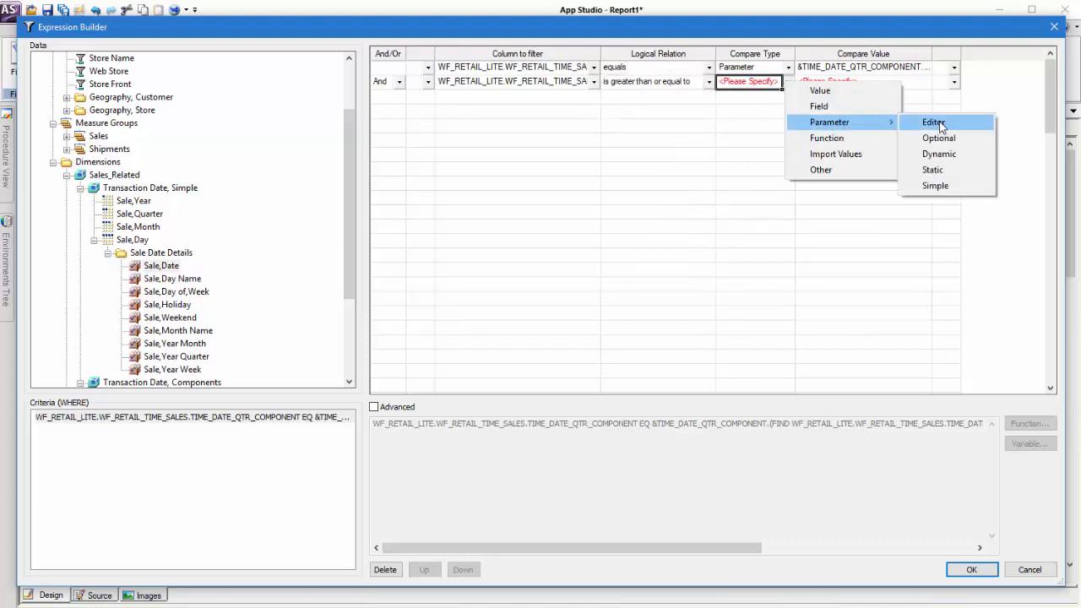
# Bound dates between new parameters &StartDate and &EndDate and confirm the three conditions
pyautogui.click(929, 122)
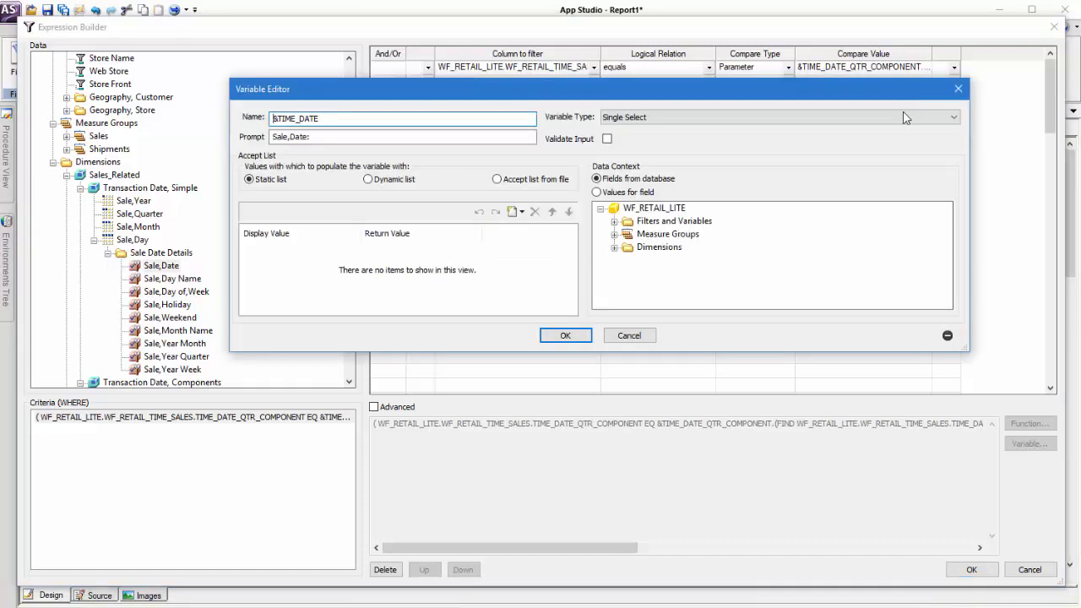
pyautogui.write('&StartDate')
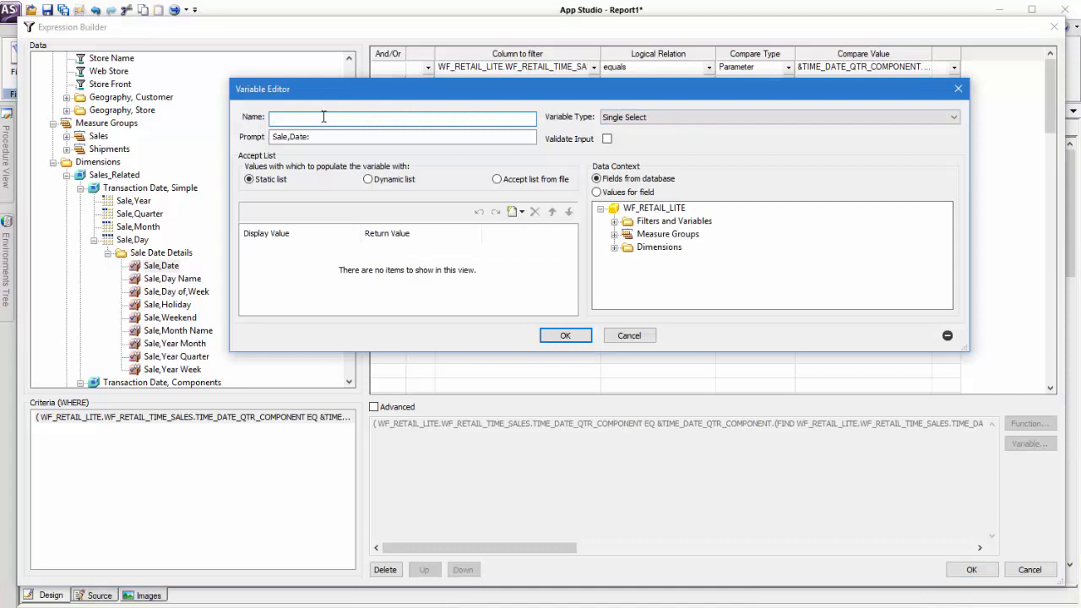
pyautogui.write('&EndDate (FORMAT=YYMD).End D')
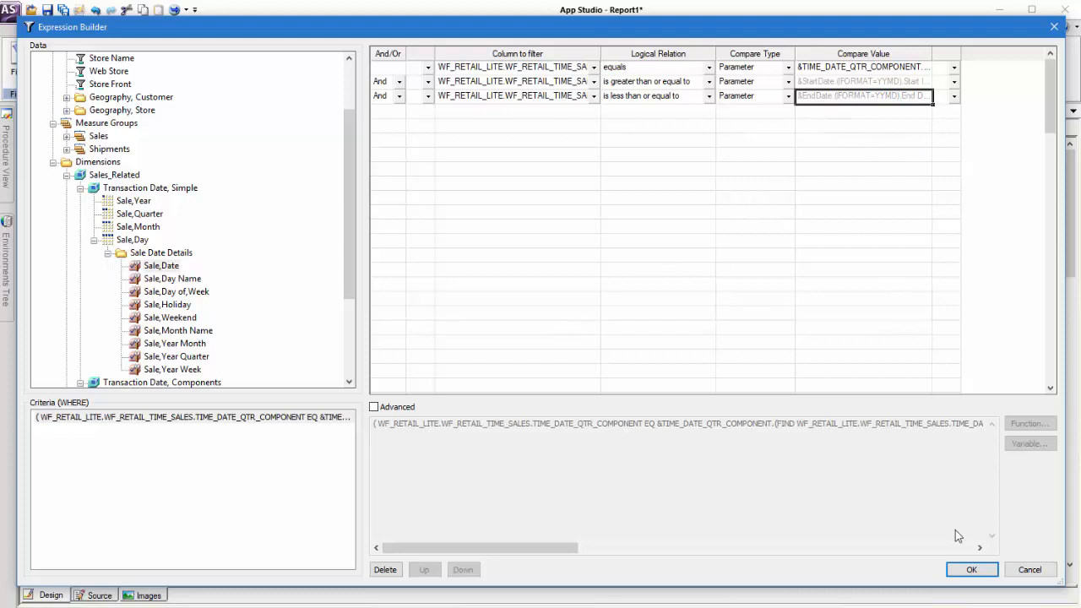
pyautogui.click(972, 571)
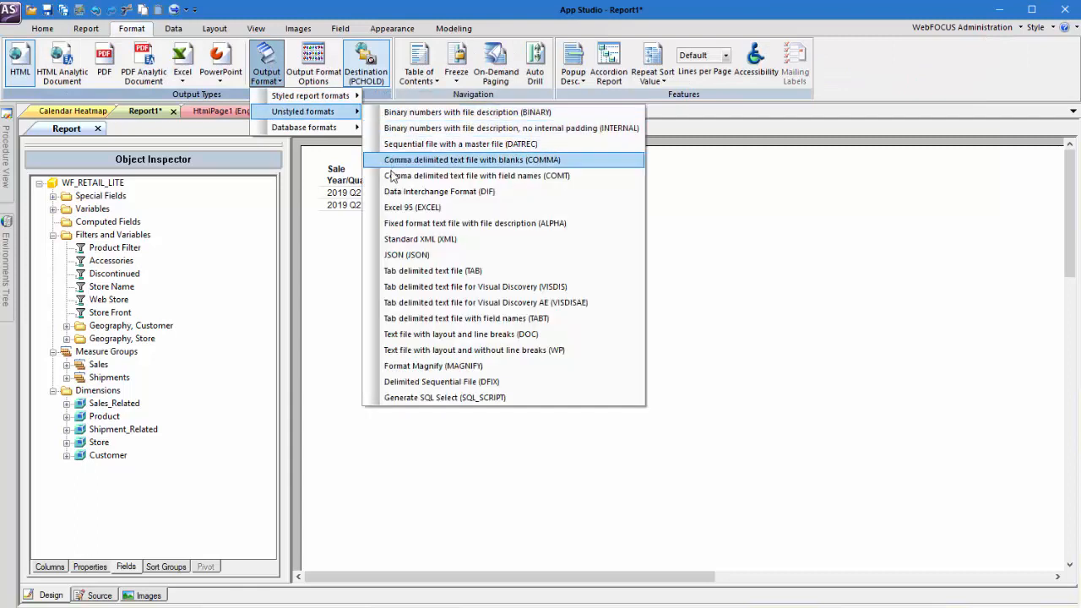
# Change the report output to an unstyled raw data format and start saving
pyautogui.click(420, 240)
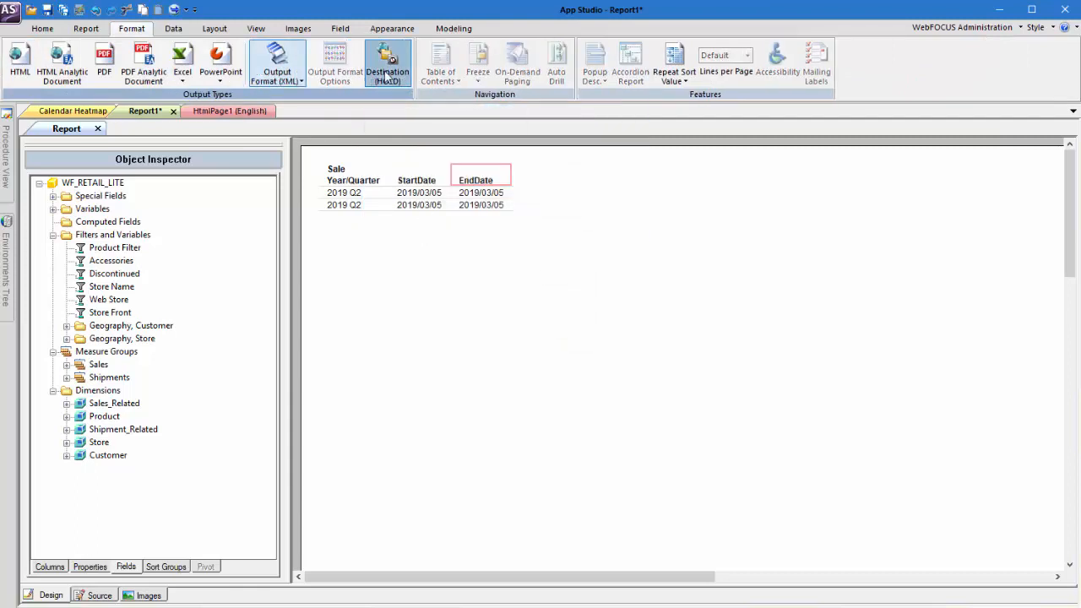
pyautogui.click(388, 64)
pyautogui.write('Date_Range_report')
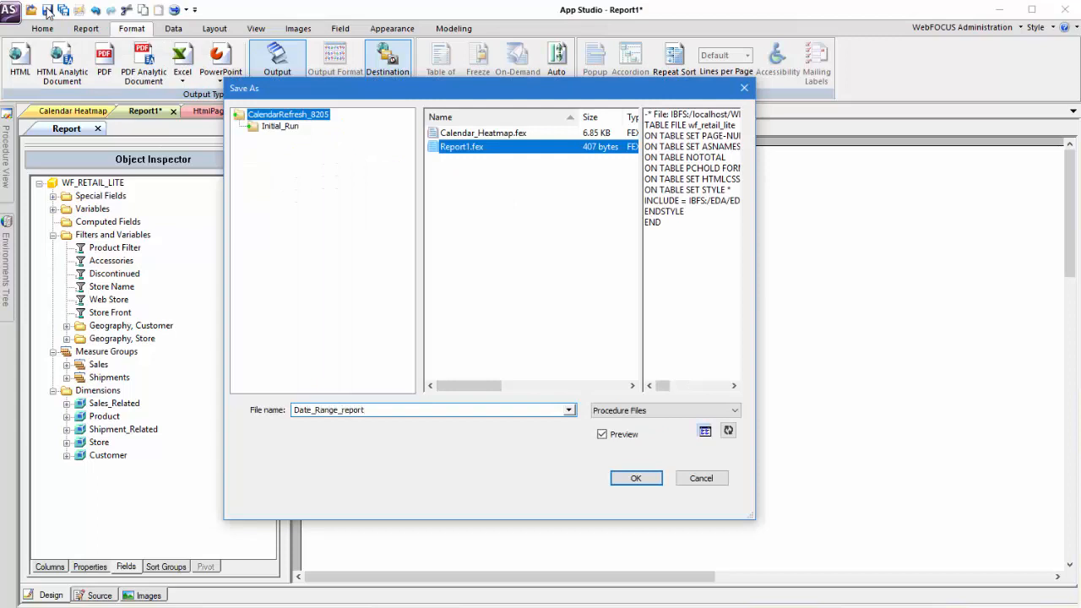
# Save the report as Date_Range_report and return to the HtmlPage1 canvas
pyautogui.click(634, 478)
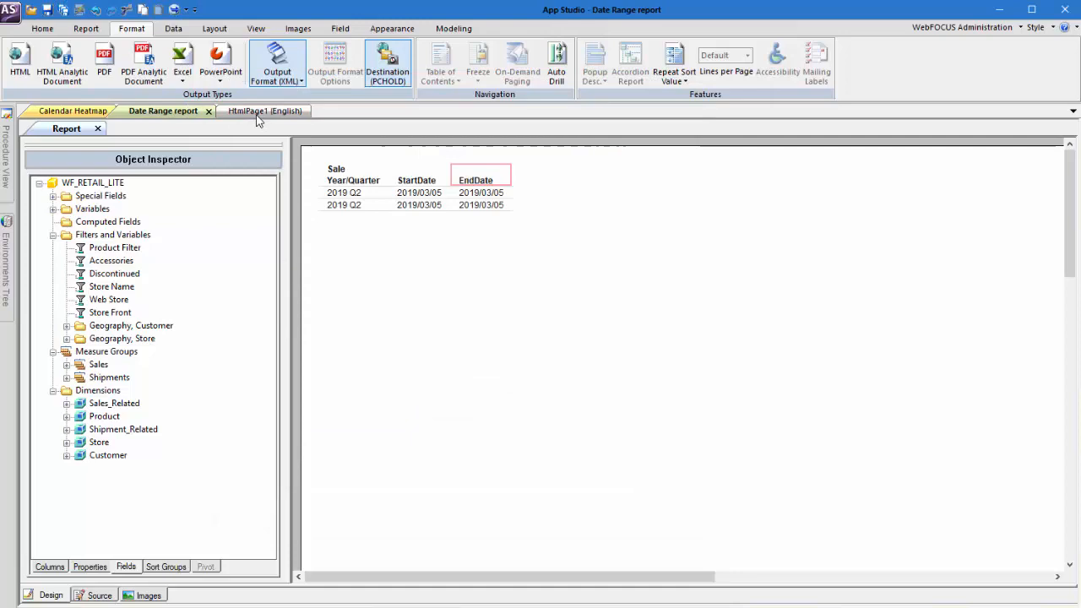
pyautogui.click(253, 112)
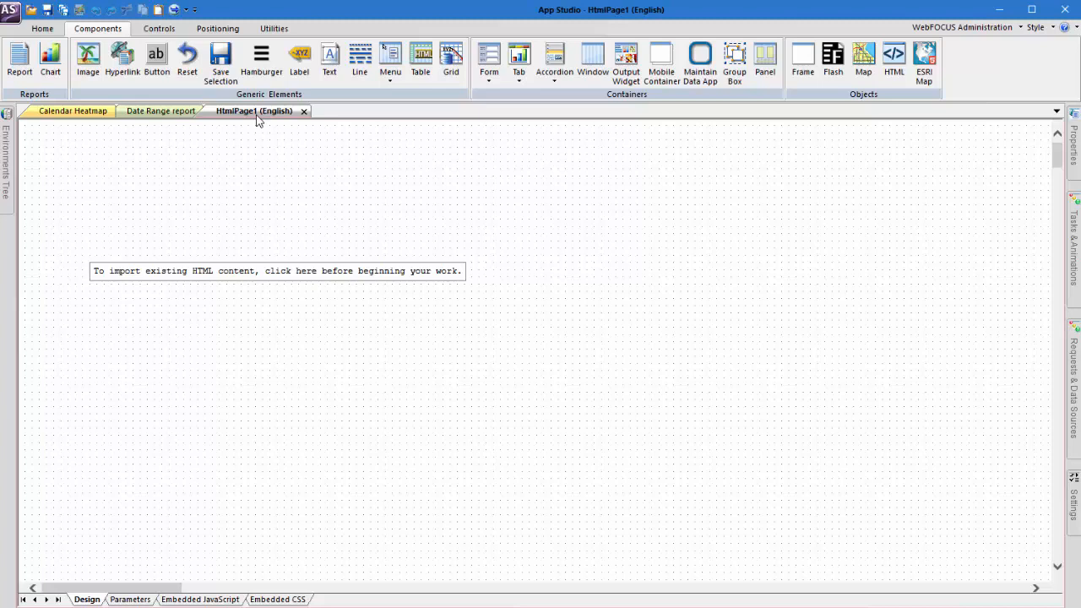
# Insert a drop-down list control onto the HTML page
pyautogui.click(80, 61)
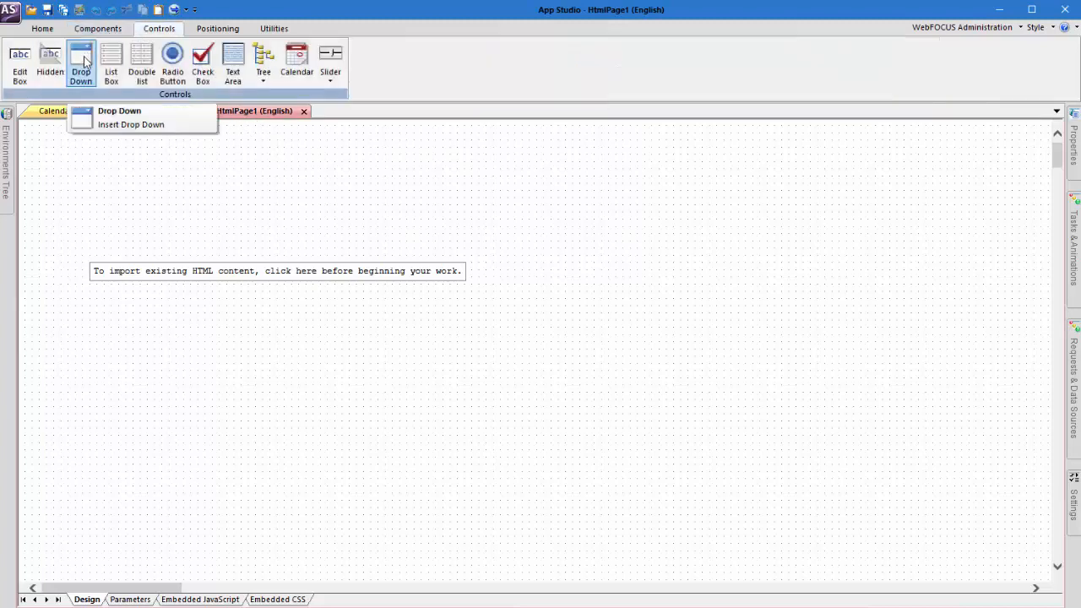
pyautogui.click(119, 111)
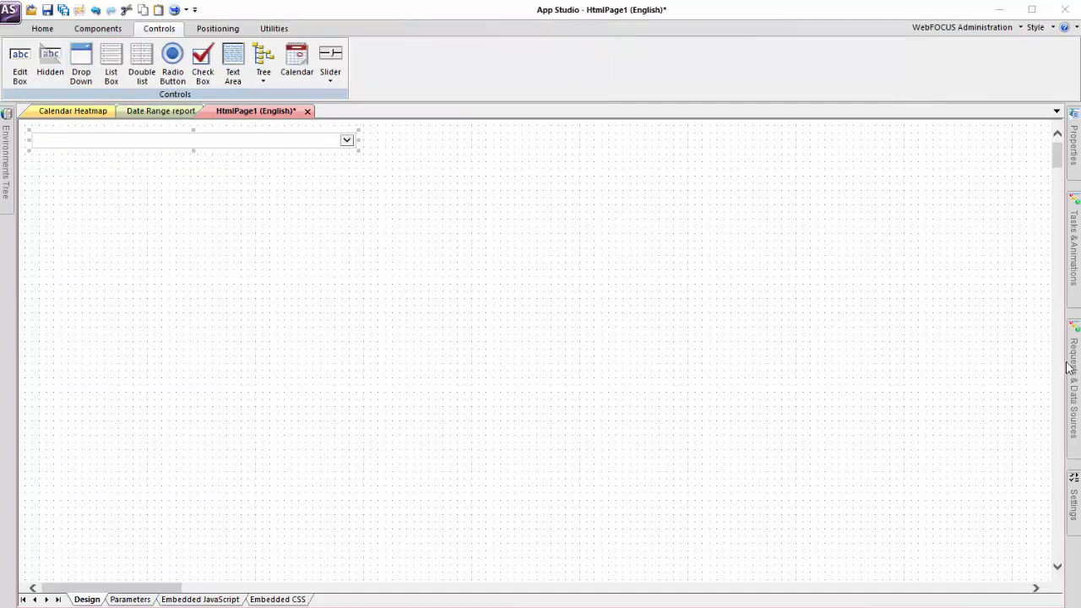
# Add Date_Range_report.fex as an external request for the page
pyautogui.click(852, 132)
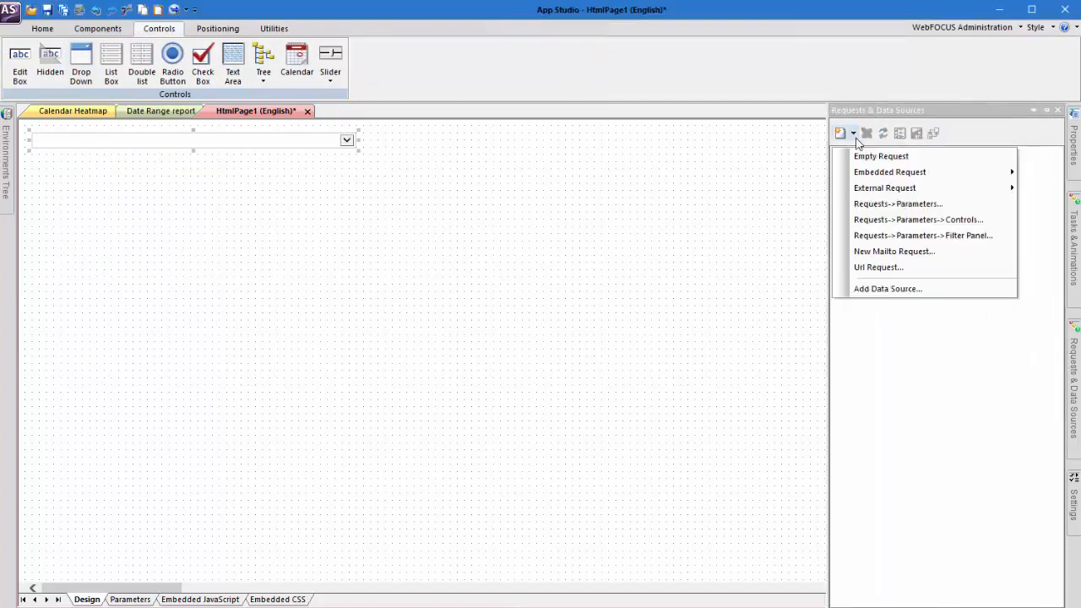
pyautogui.click(881, 155)
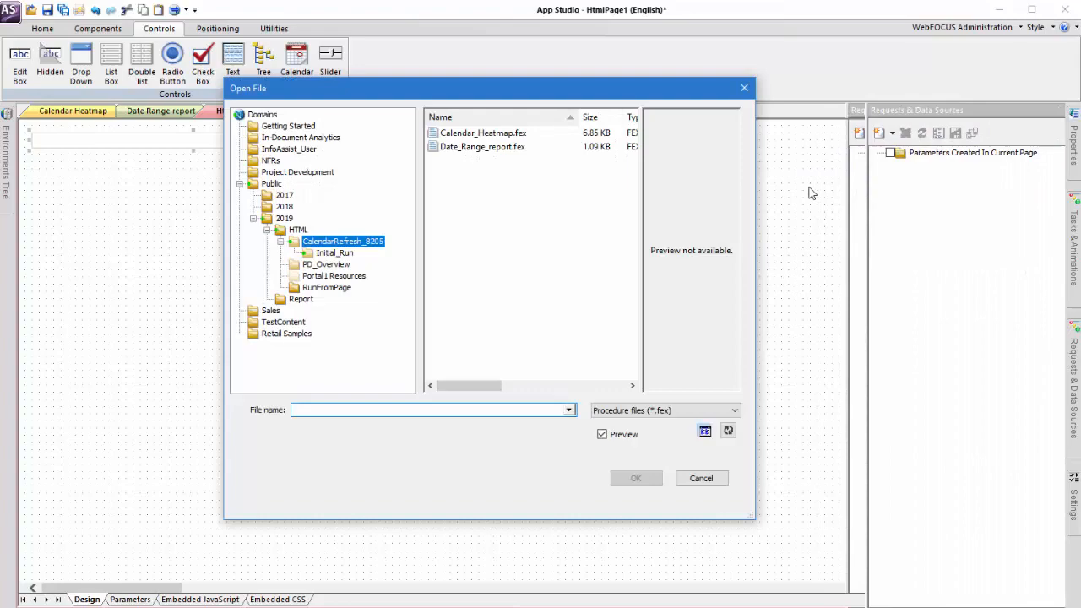
pyautogui.click(483, 145)
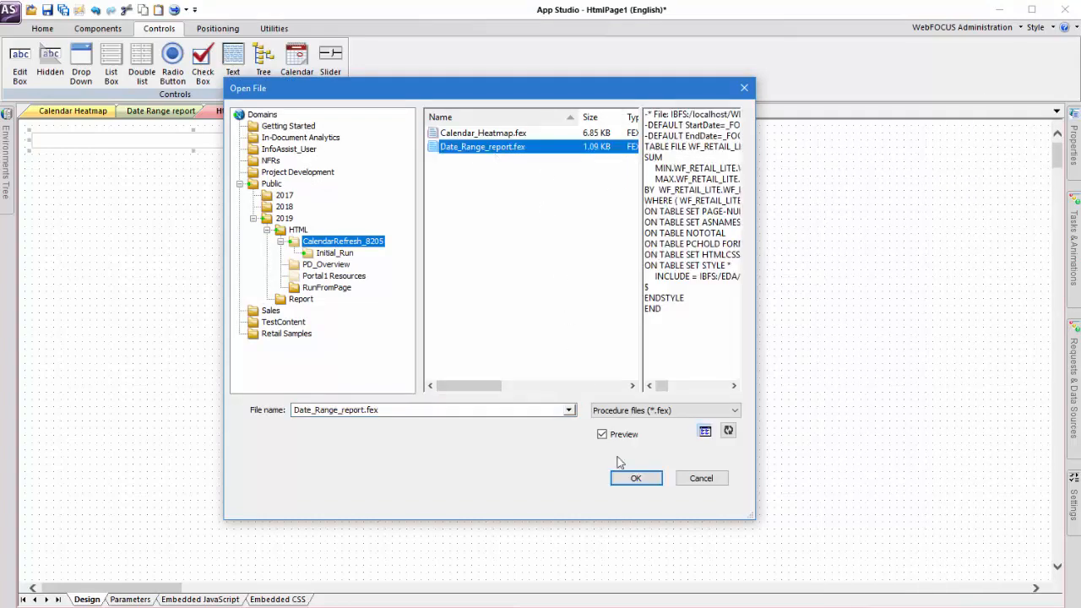
pyautogui.click(635, 478)
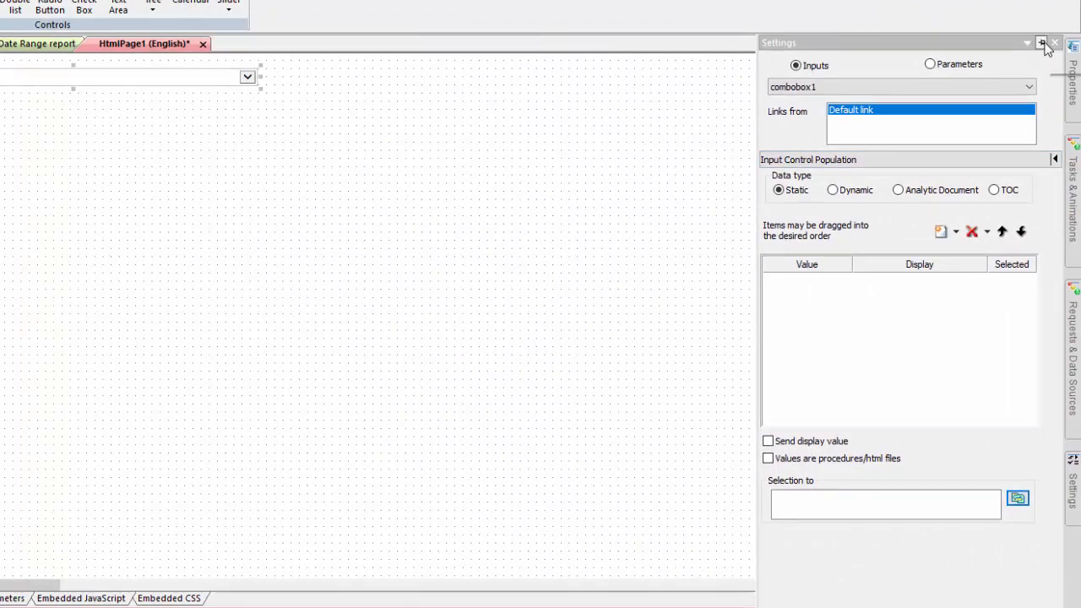
# Make combobox1 dynamic from wf_retail_lite and browse for the value field
pyautogui.click(831, 190)
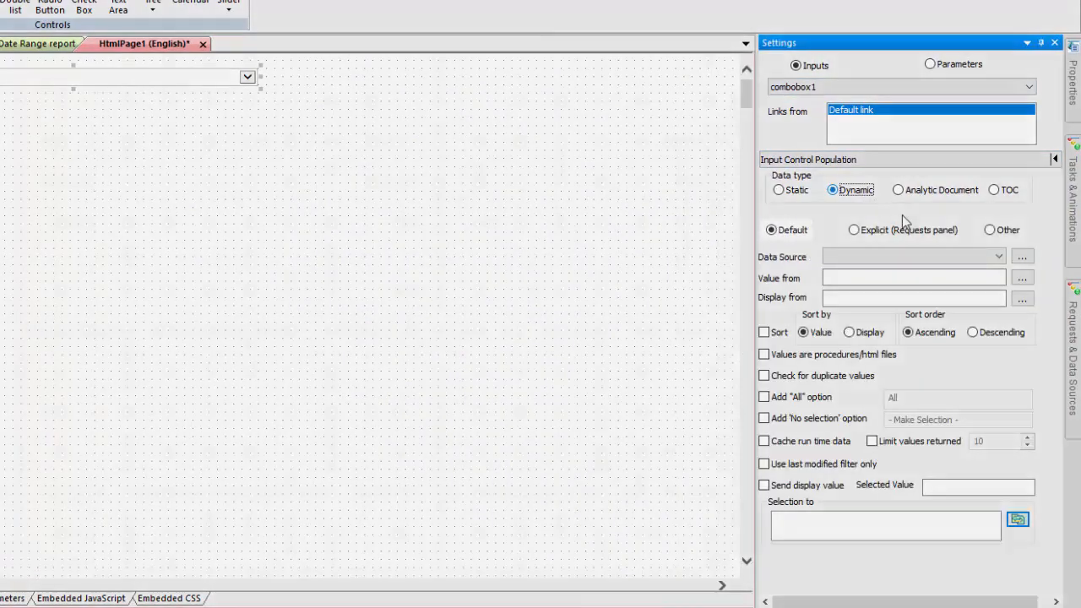
pyautogui.click(1023, 256)
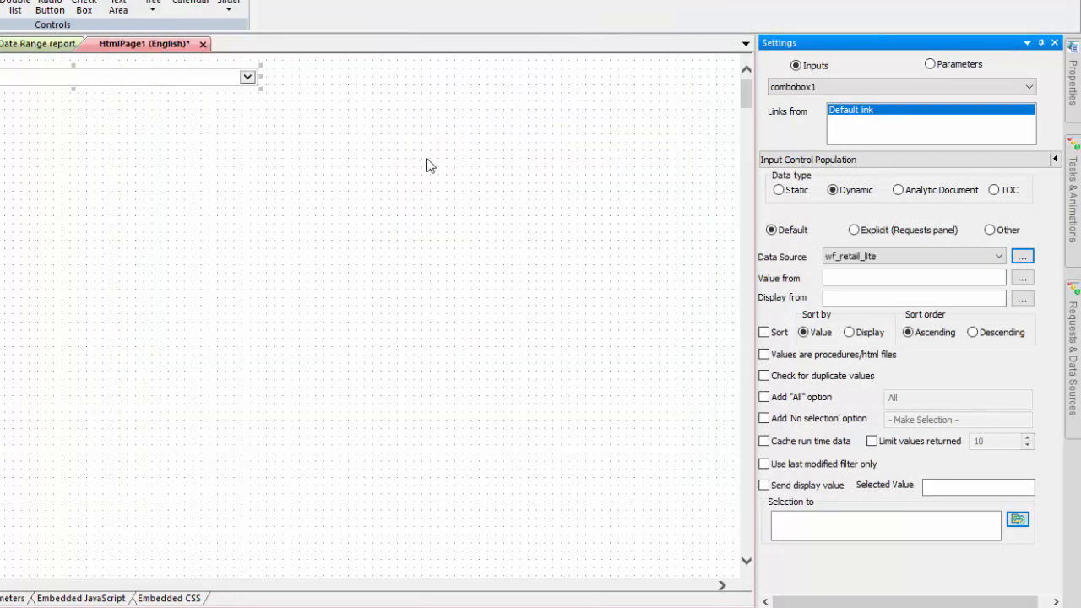
pyautogui.click(1023, 277)
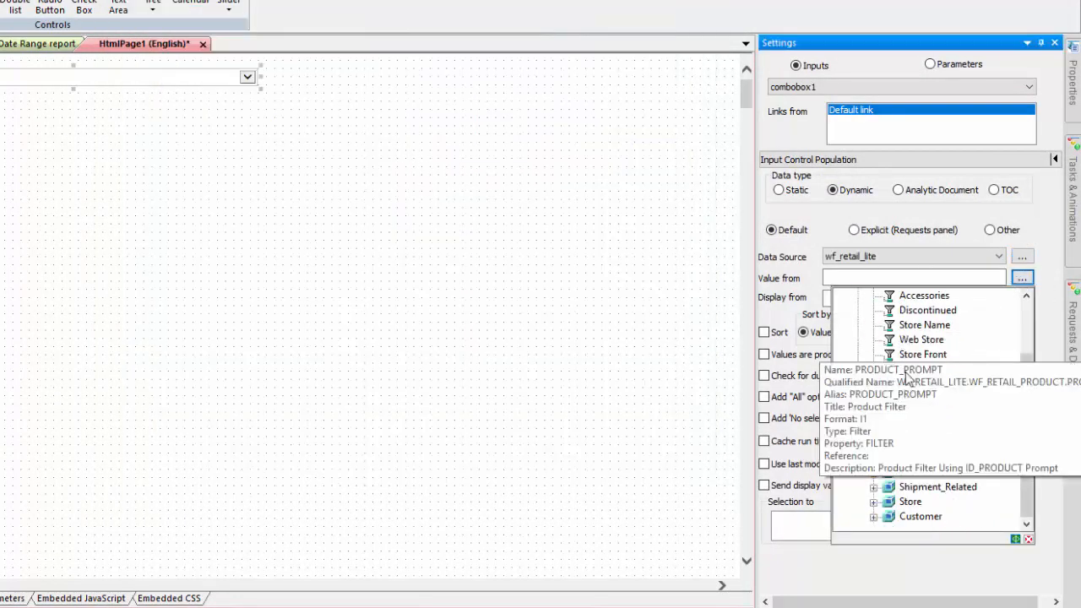
pyautogui.scroll(-3)
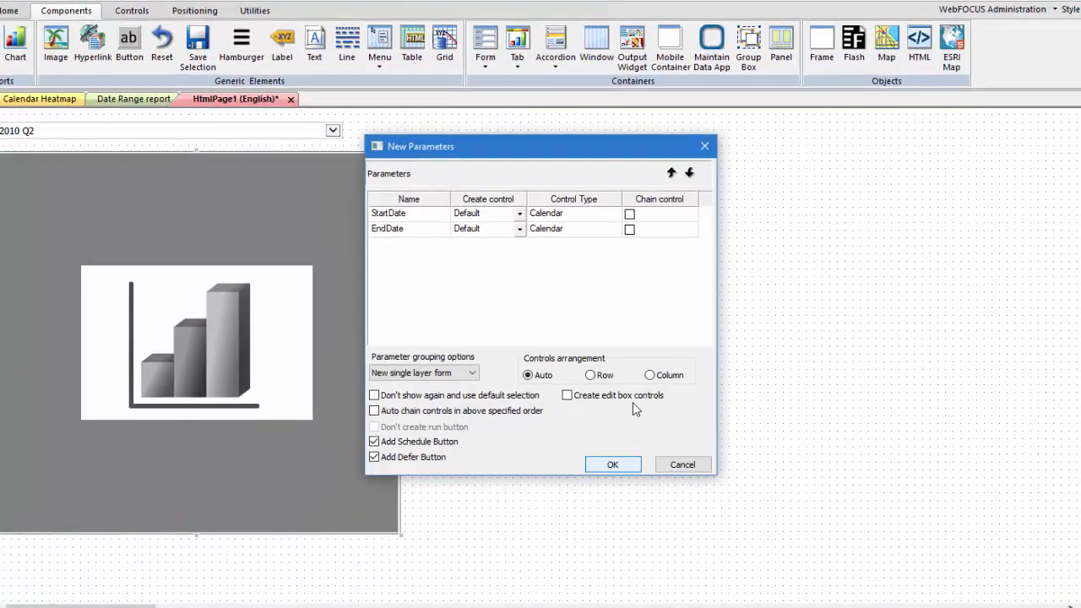
# Make StartDate and EndDate new Calendar controls and confirm the New Parameters dialog
pyautogui.click(575, 204)
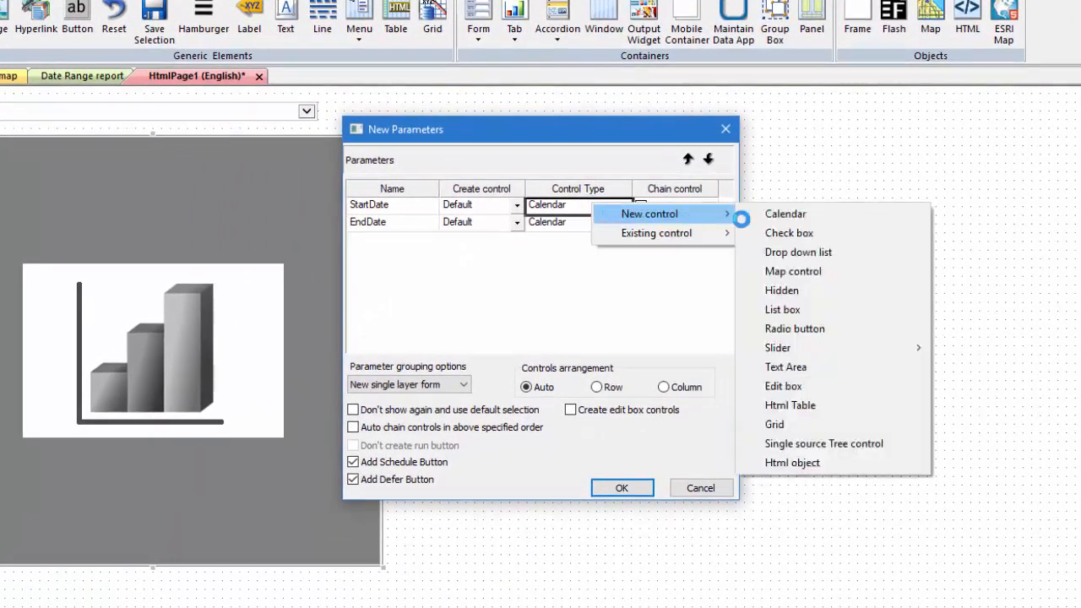
pyautogui.click(783, 212)
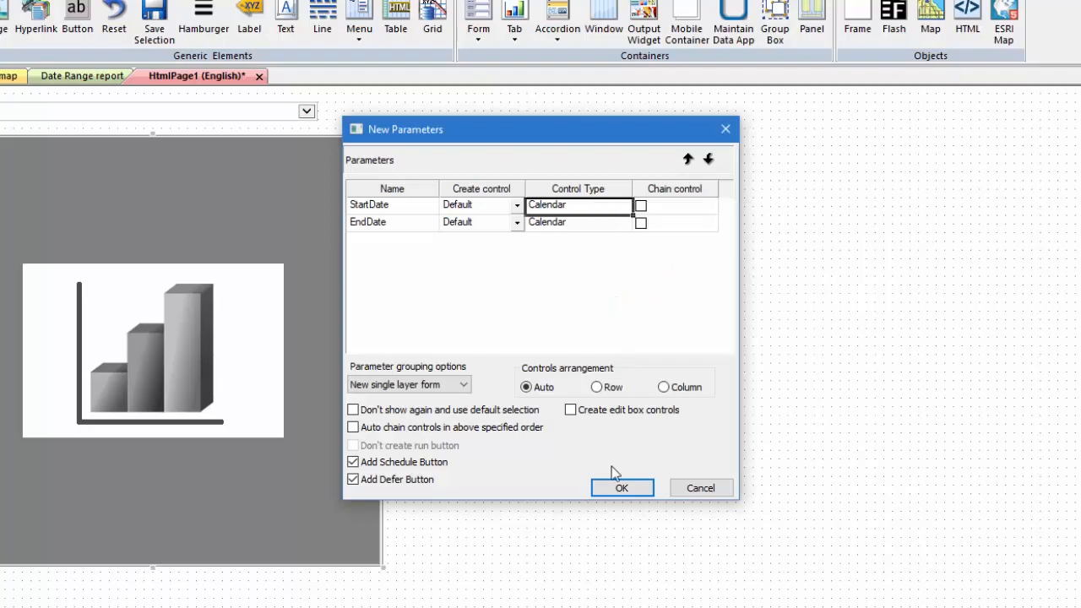
pyautogui.click(622, 487)
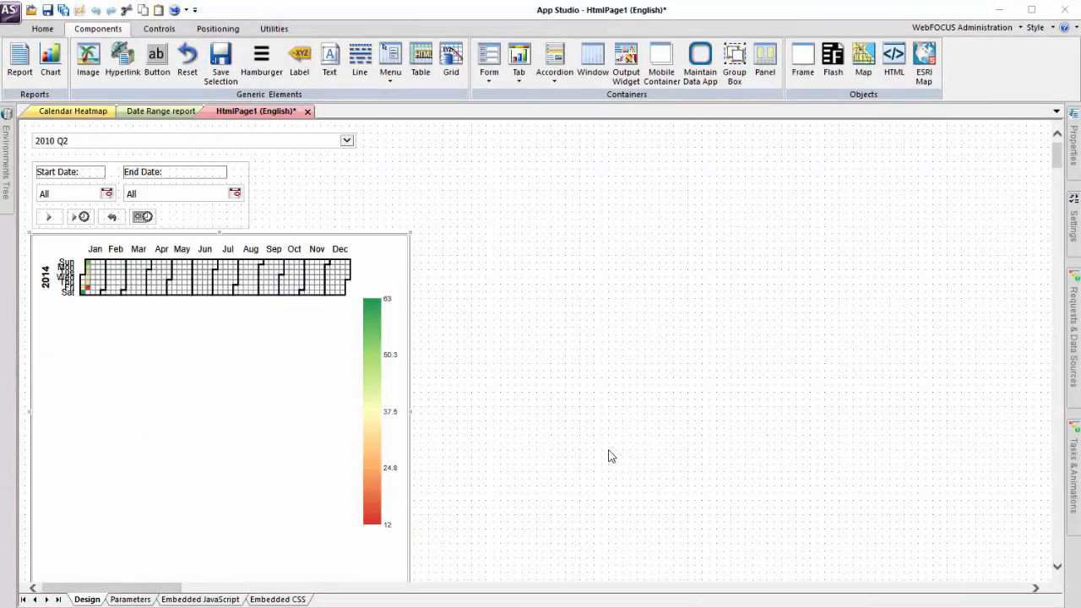
pyautogui.moveTo(77, 196)
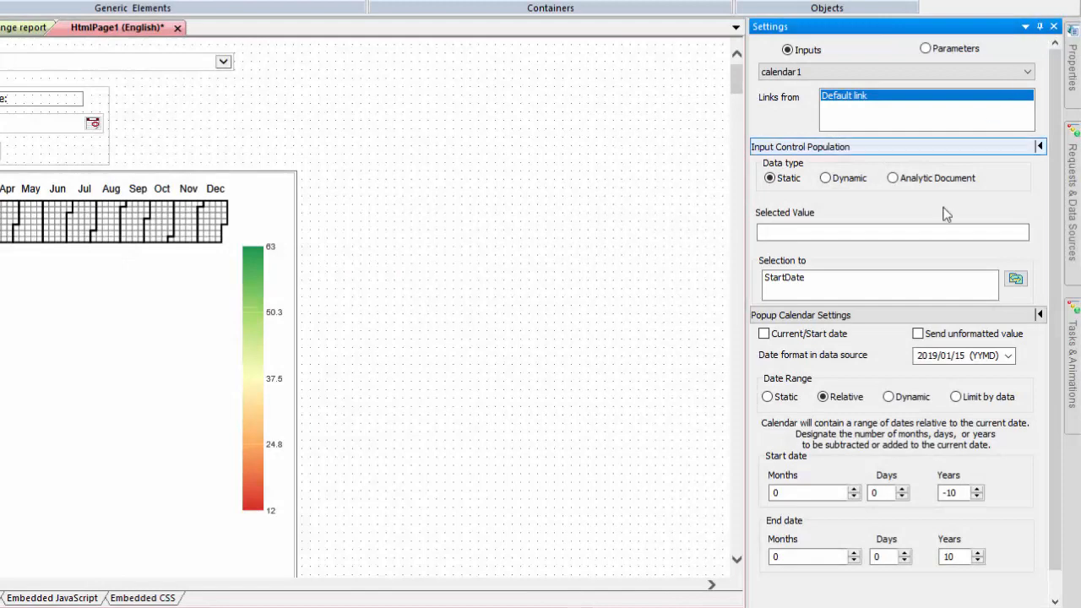
# Populate both calendar1 and calendar2 dynamic date ranges from Date_Range_report and close Settings
pyautogui.click(881, 395)
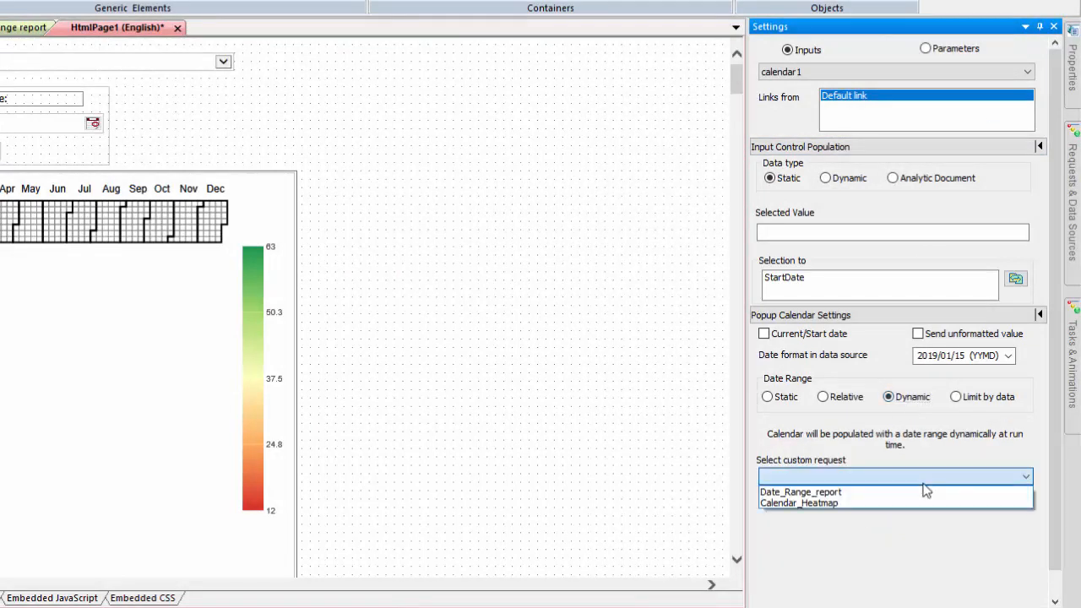
pyautogui.click(801, 491)
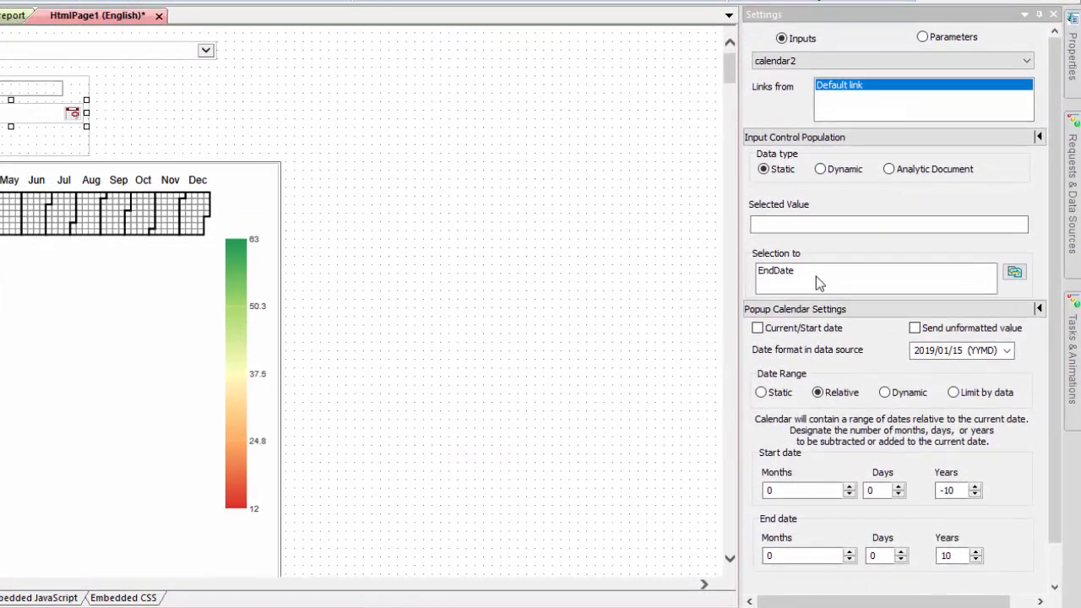
pyautogui.click(875, 392)
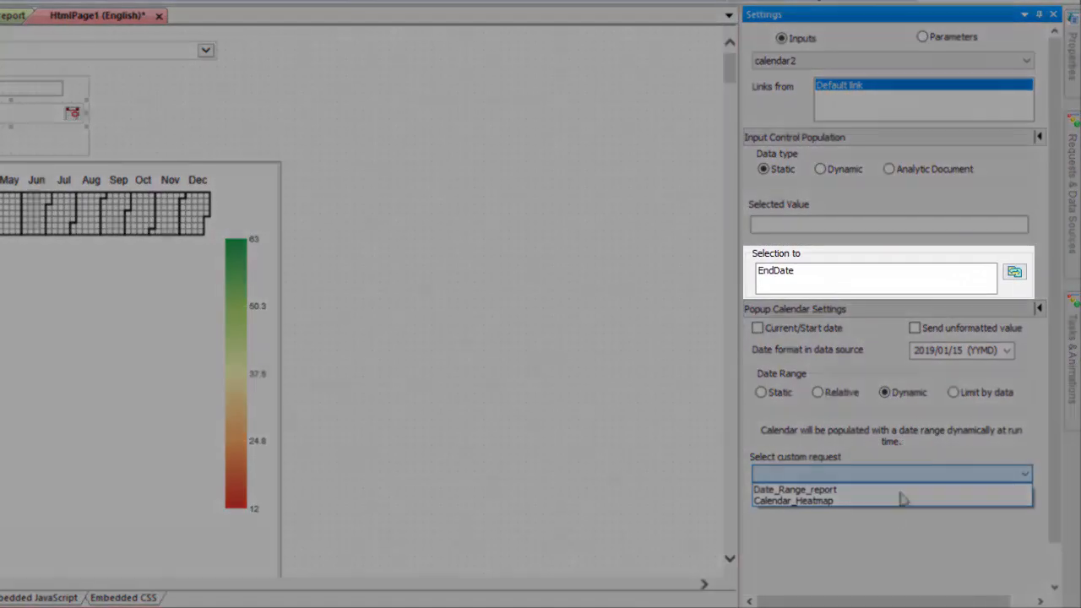
pyautogui.click(793, 490)
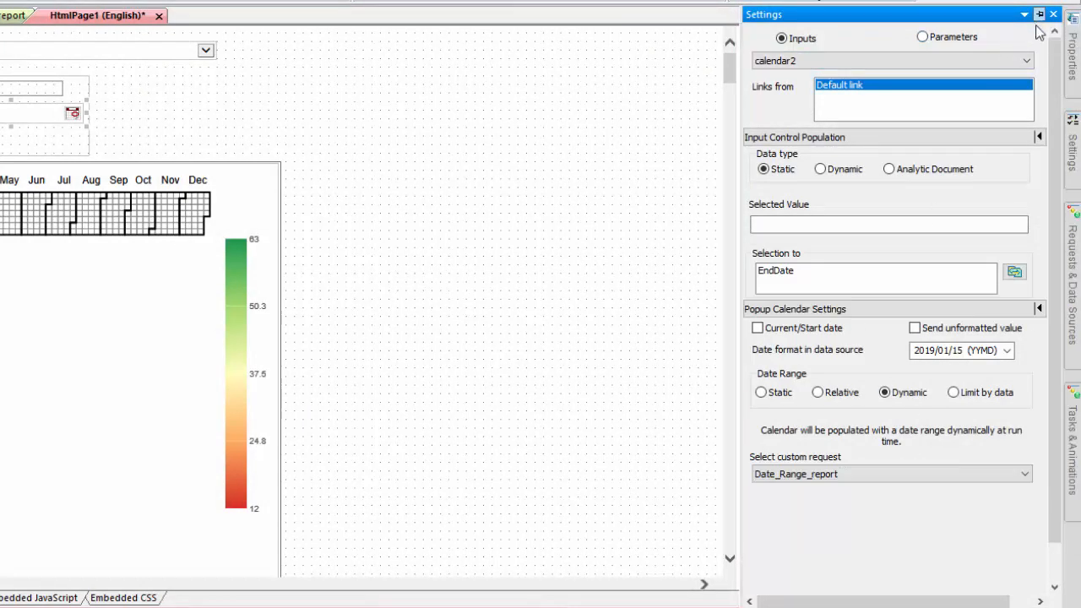
pyautogui.click(1074, 12)
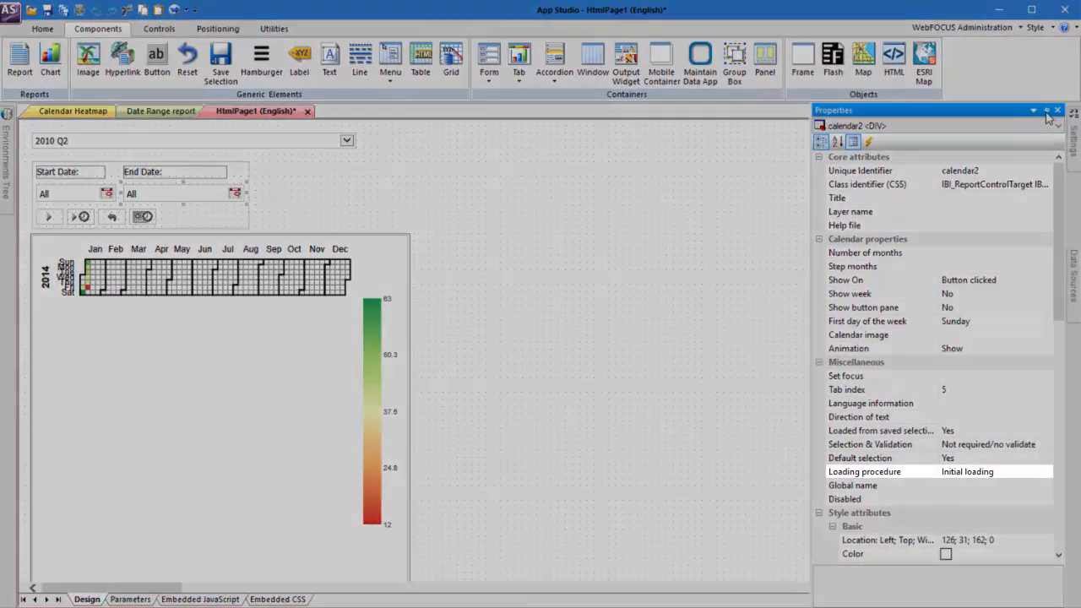
# Set calendar2's Loading procedure property to On demand instead of initial loading
pyautogui.click(68, 194)
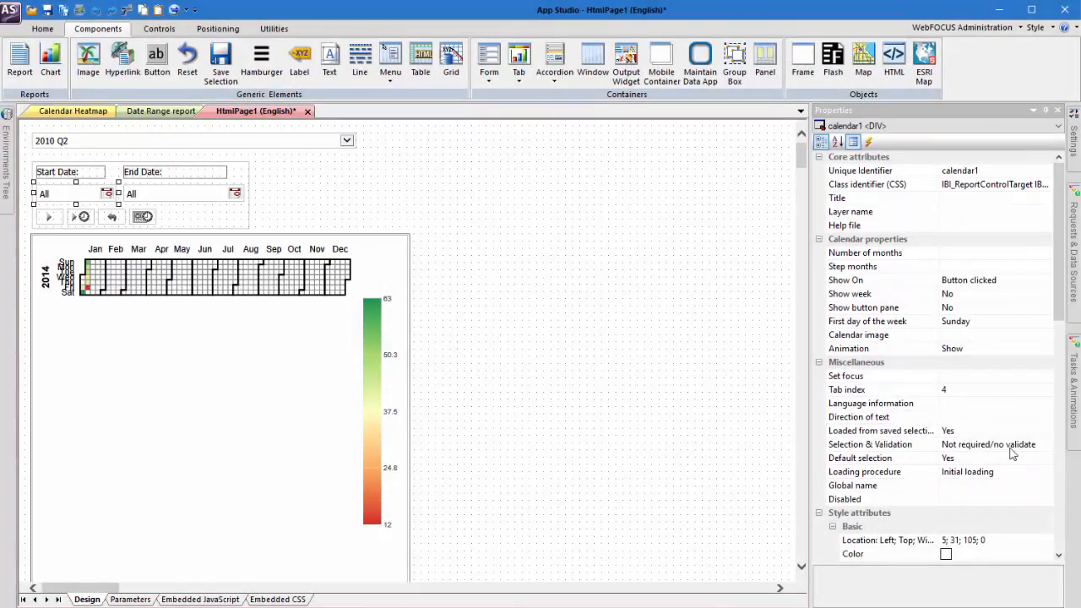
pyautogui.click(1045, 473)
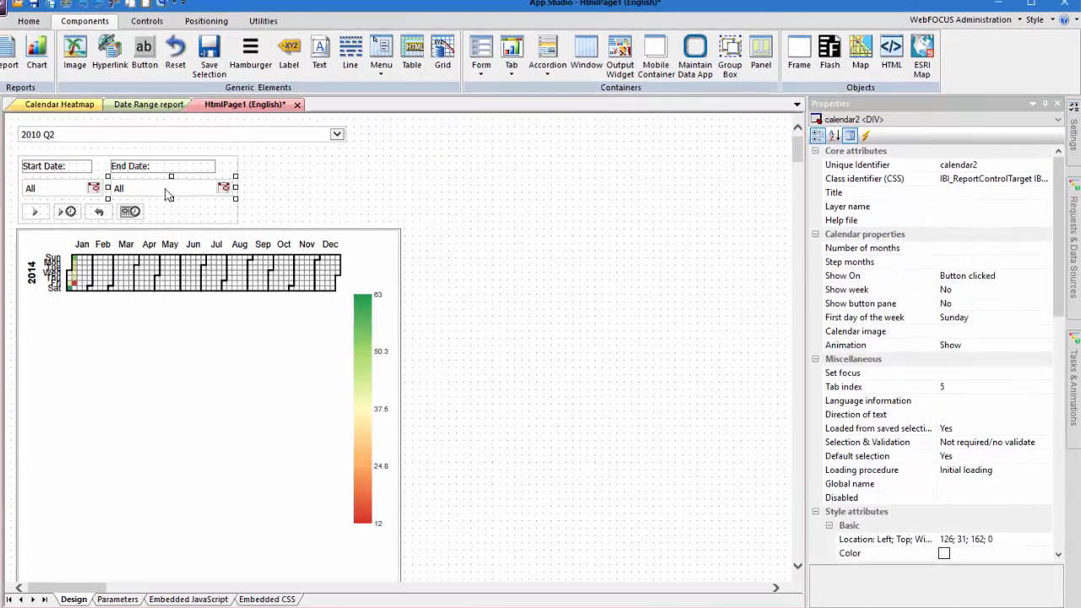
pyautogui.click(1039, 444)
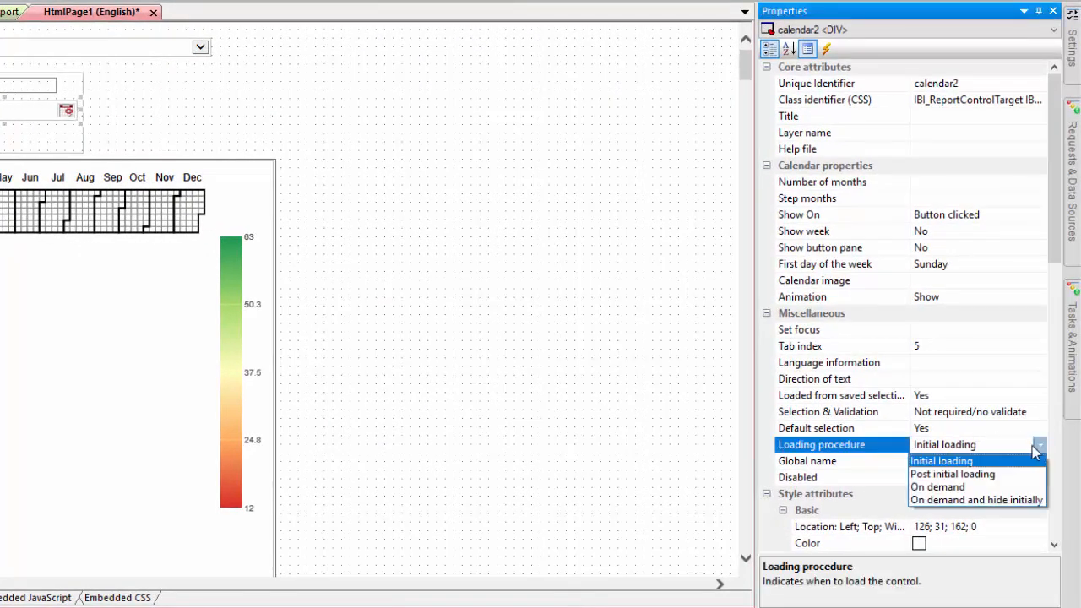
pyautogui.click(939, 486)
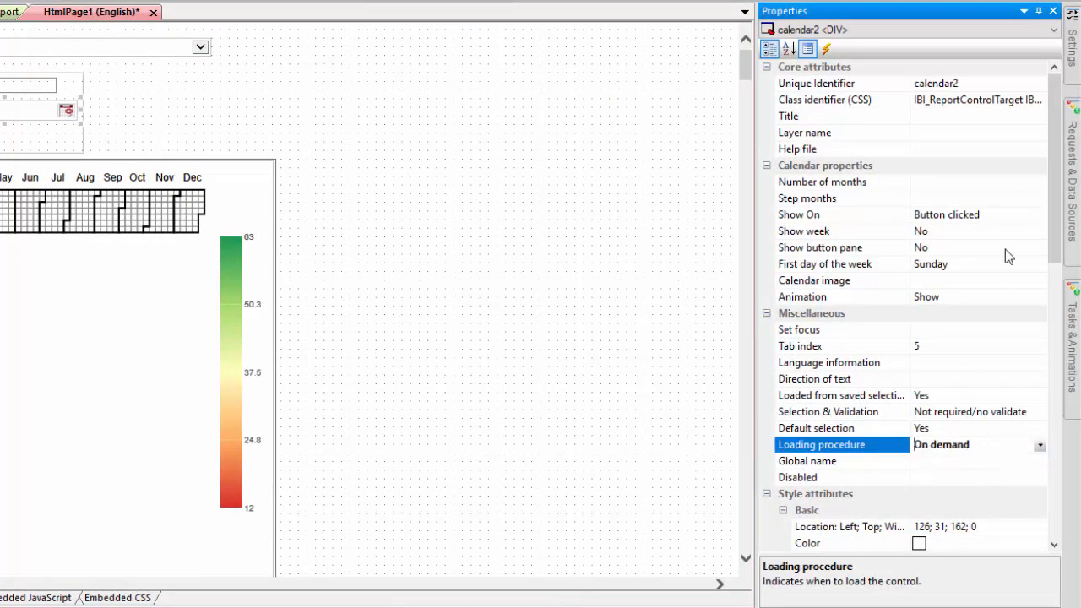
pyautogui.click(1030, 10)
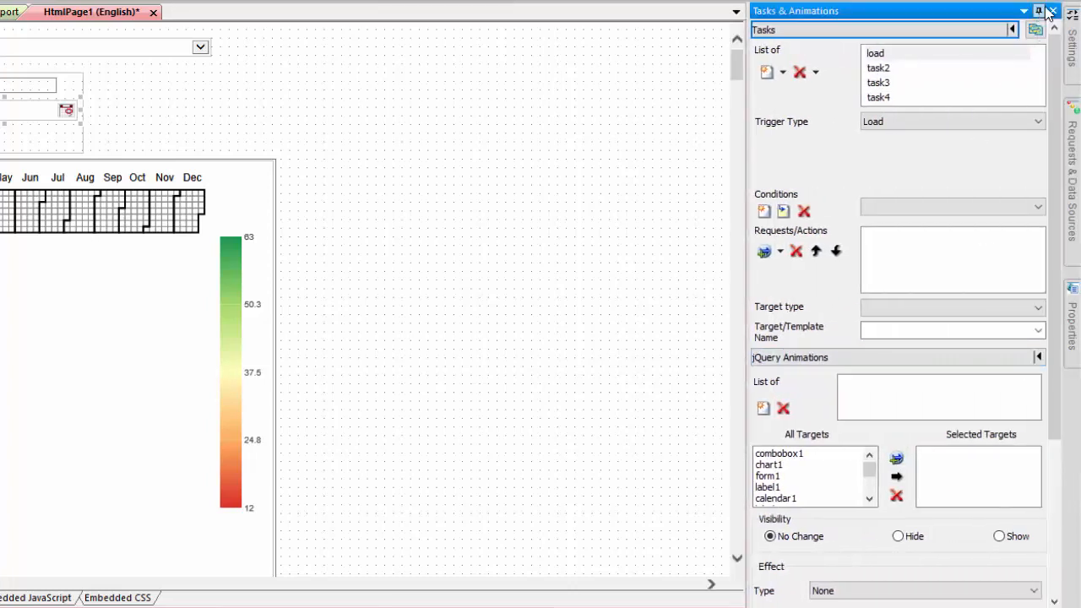
# Add task5: Selection Changed on combobox1 refreshes an input-control calendar target
pyautogui.click(763, 71)
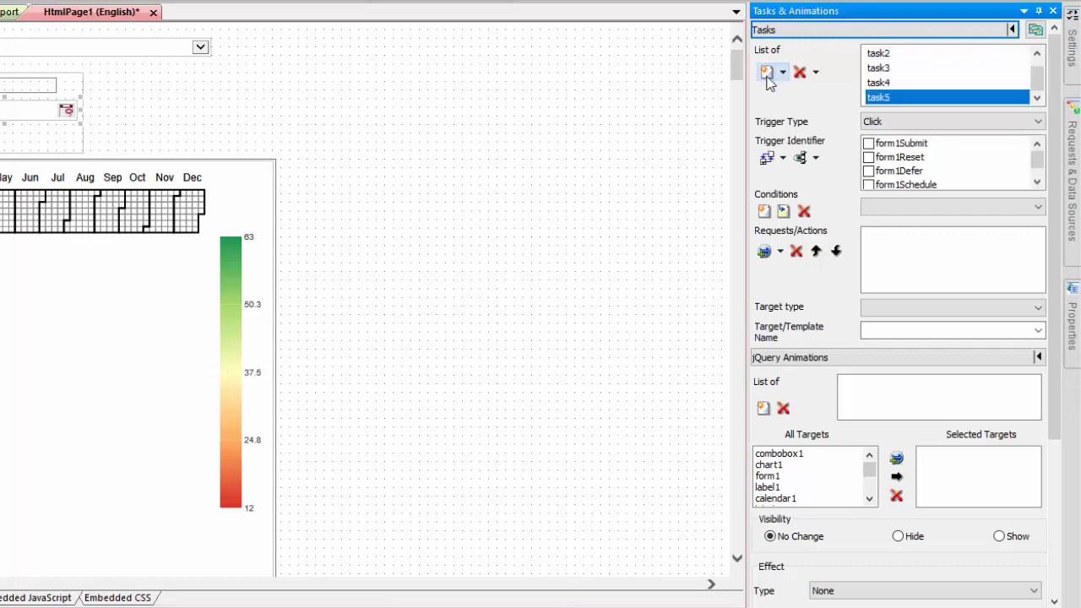
pyautogui.click(1037, 121)
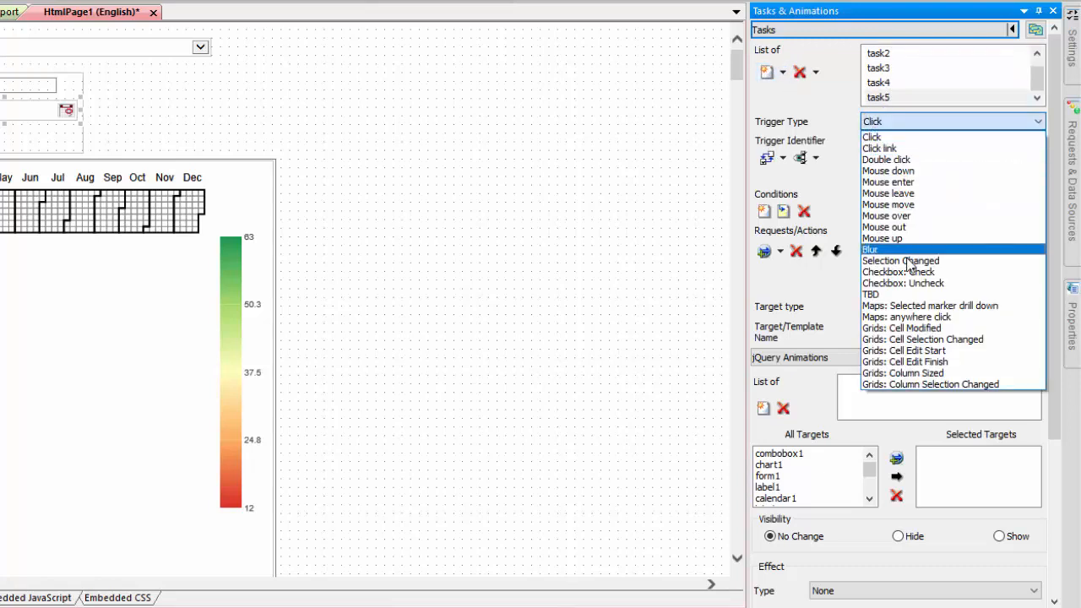
pyautogui.click(905, 260)
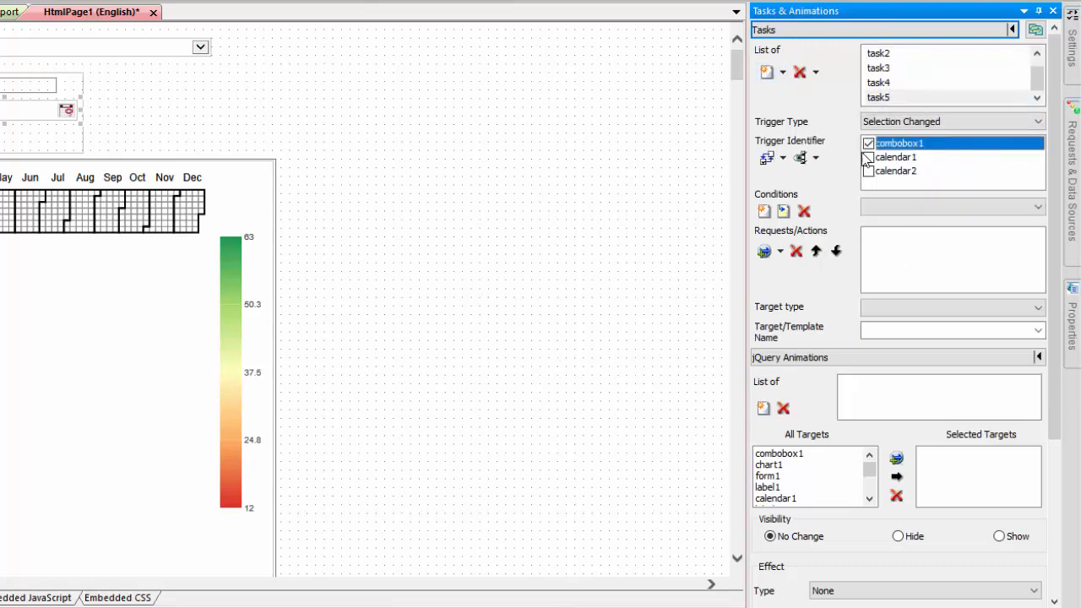
pyautogui.click(763, 250)
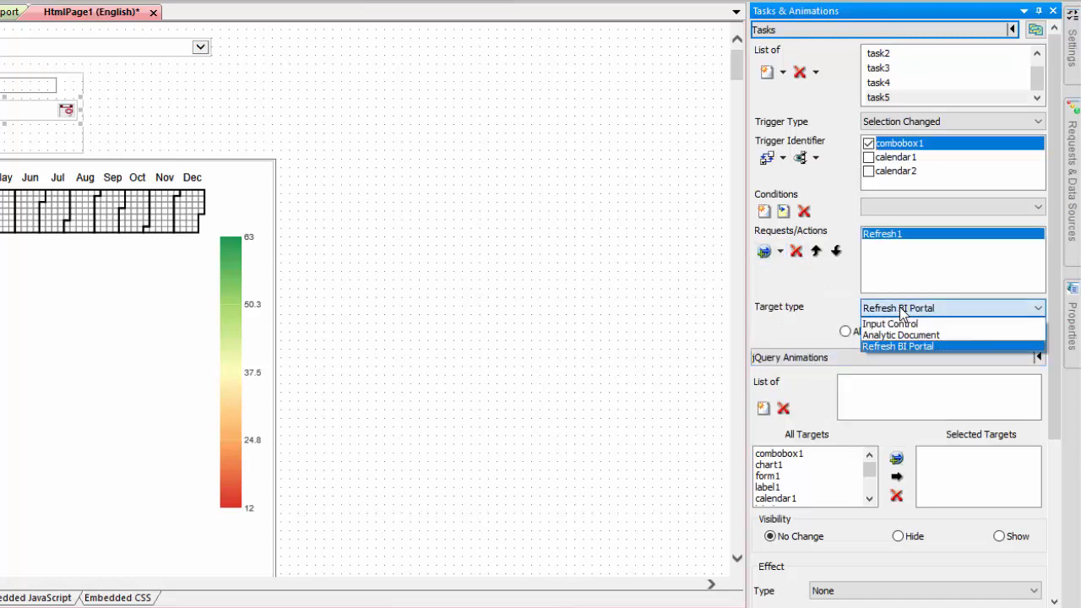
pyautogui.click(888, 325)
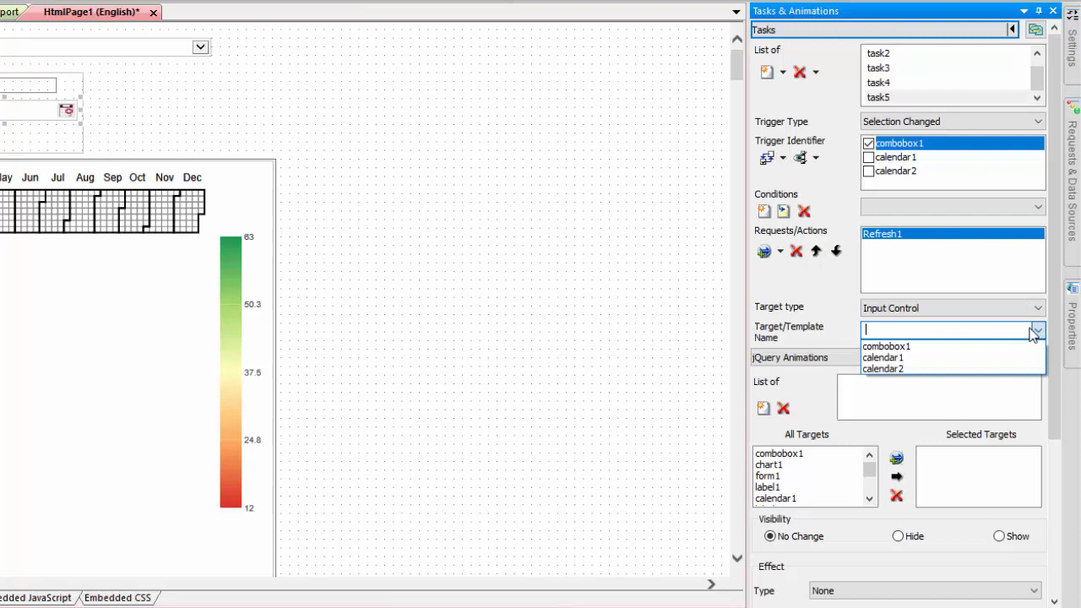
pyautogui.click(883, 358)
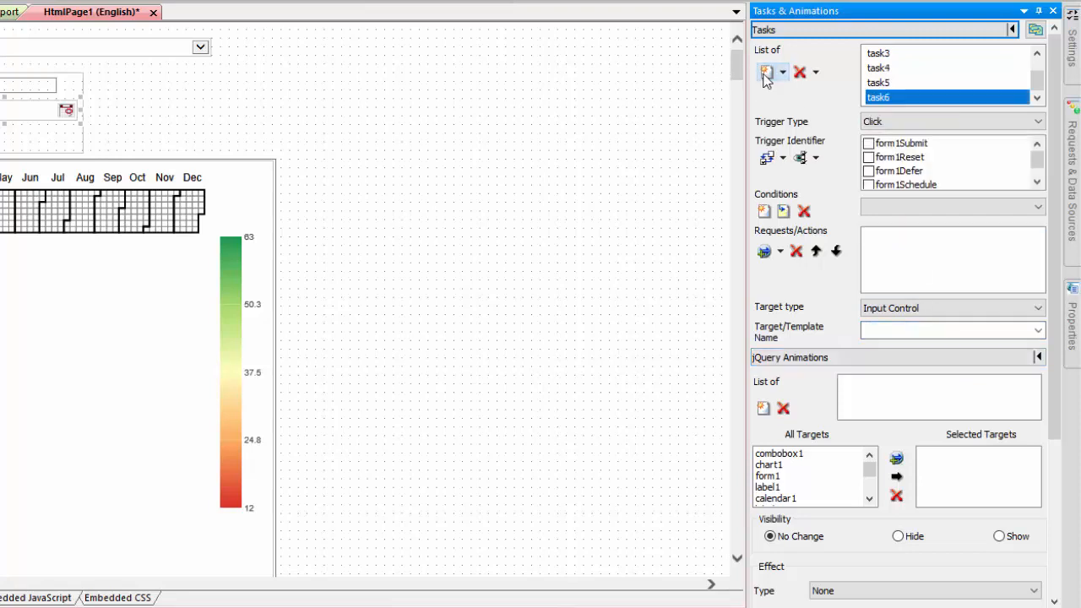
# Add task6 triggered by Selection Changed on calendar1
pyautogui.click(1036, 121)
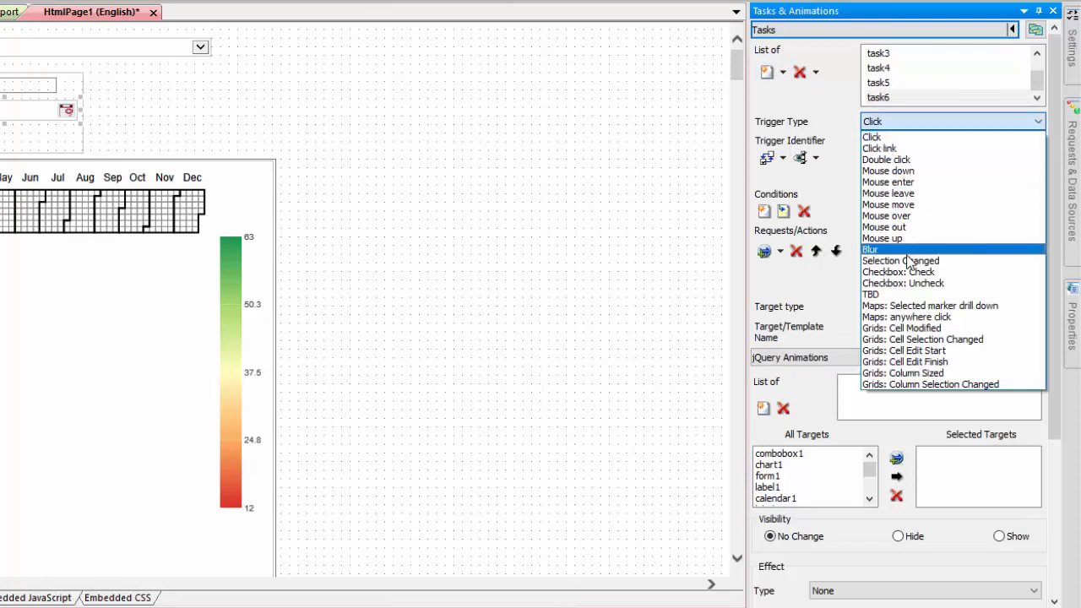
pyautogui.click(900, 260)
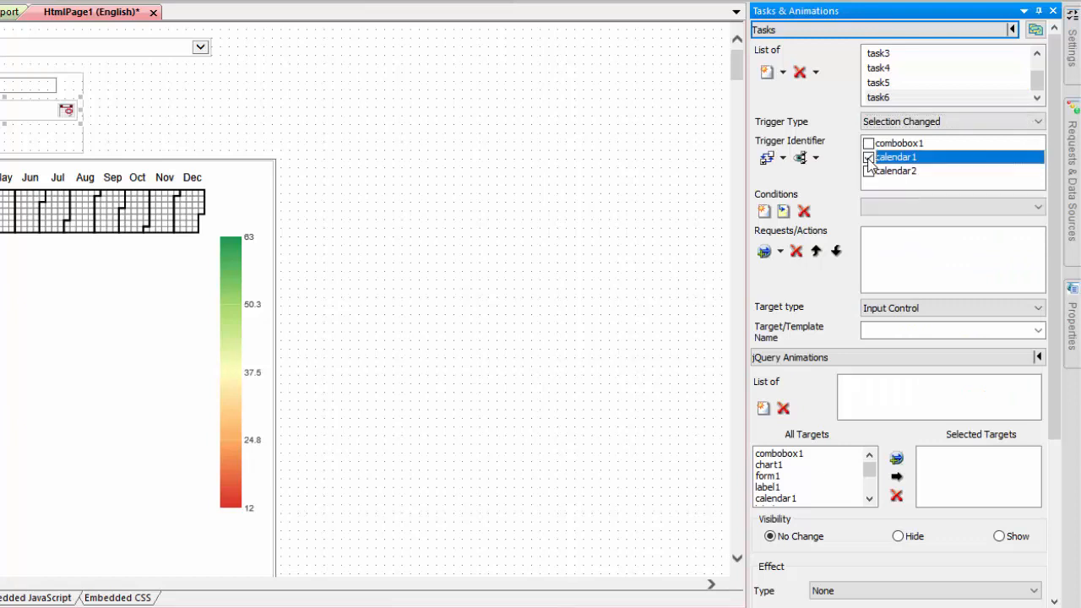
pyautogui.click(867, 157)
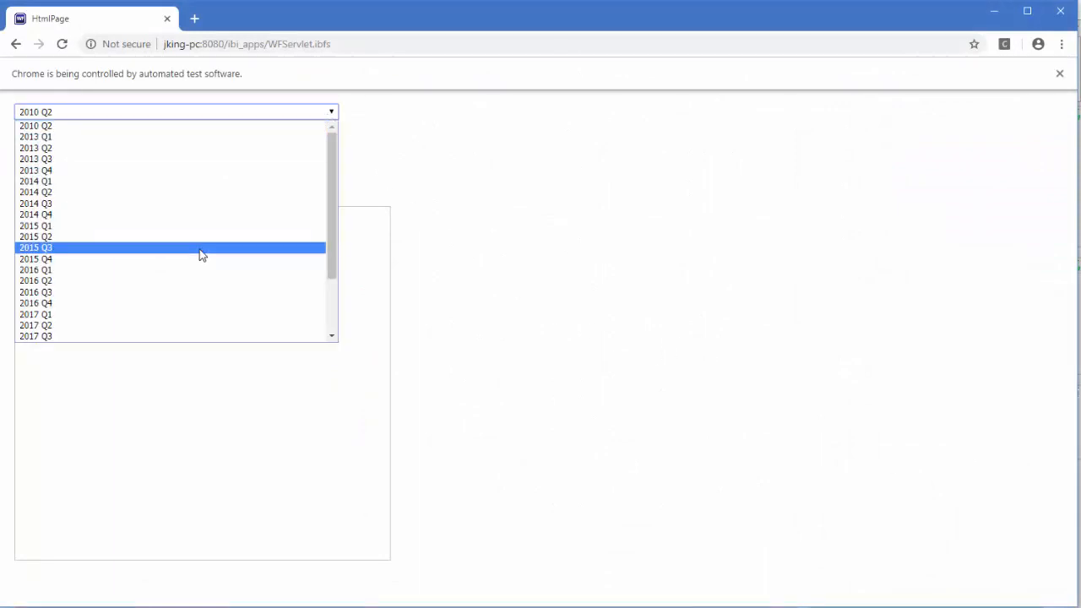
# Choose 2015 Q3 and set the date range 2015/08/03–09/18 to draw the heatmap
pyautogui.click(35, 246)
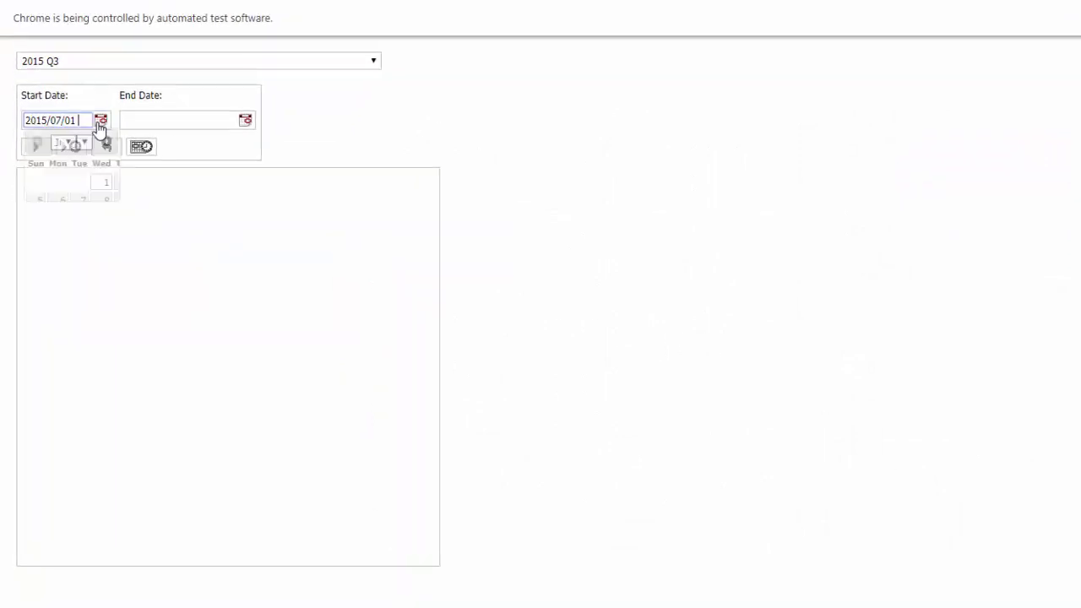
pyautogui.click(102, 118)
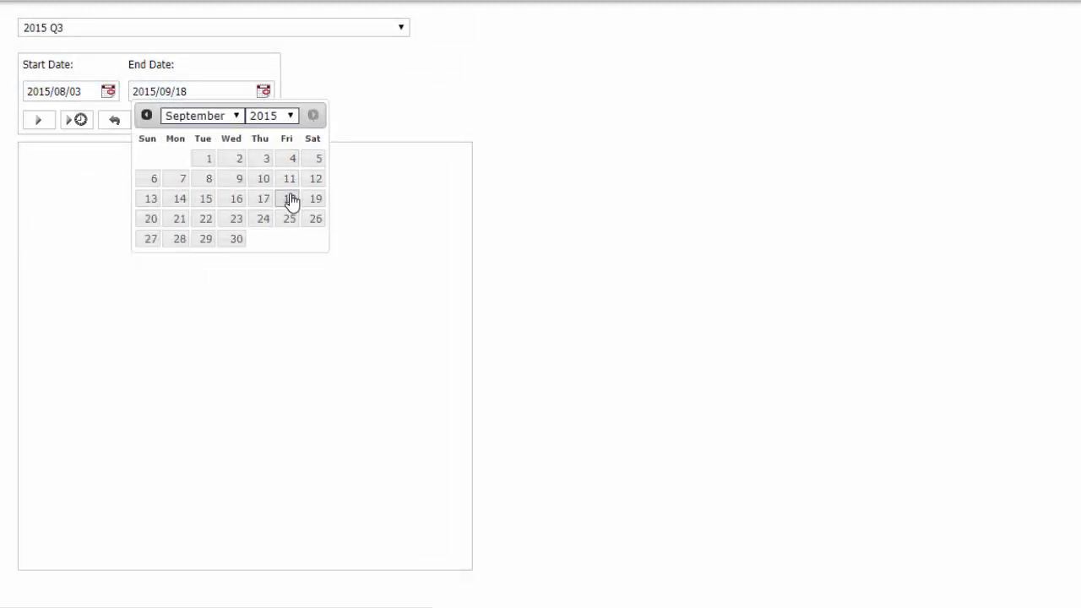
pyautogui.click(37, 118)
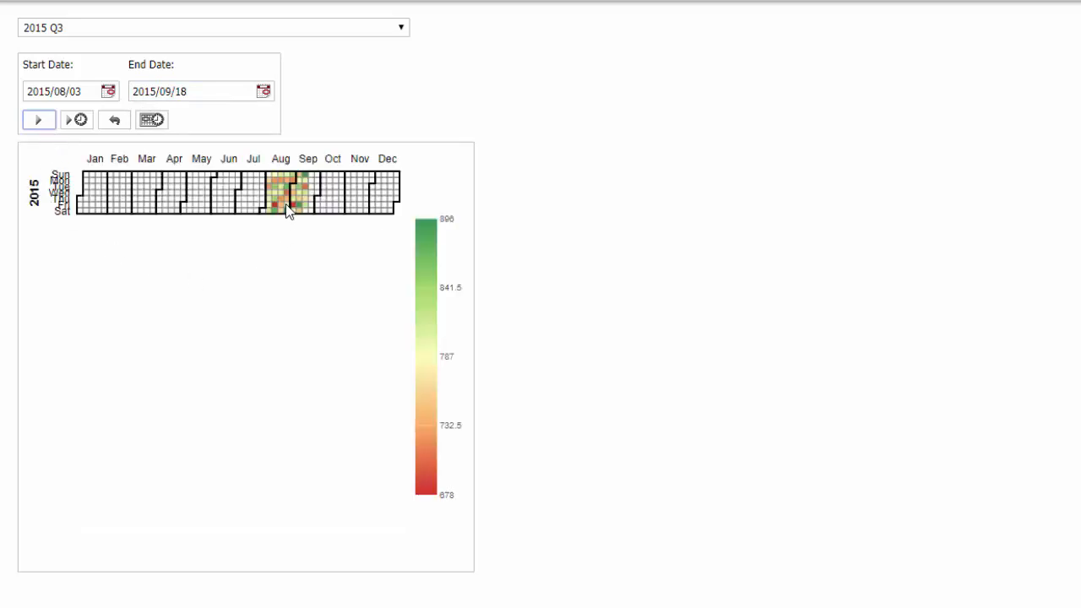
pyautogui.moveTo(318, 121)
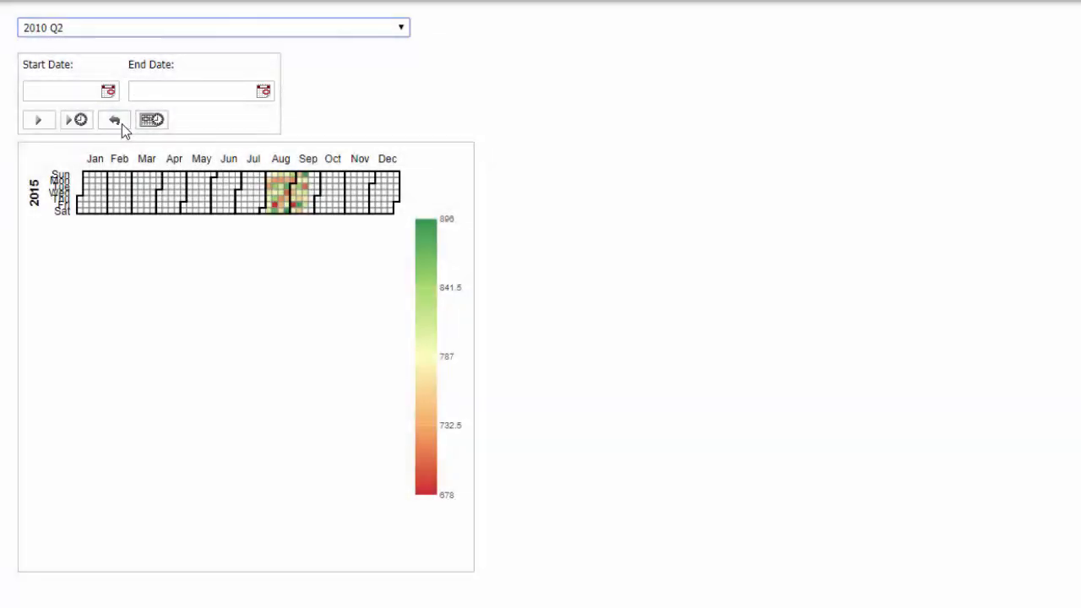
# After Reset, reopen the start calendar and page back to earlier months
pyautogui.click(64, 89)
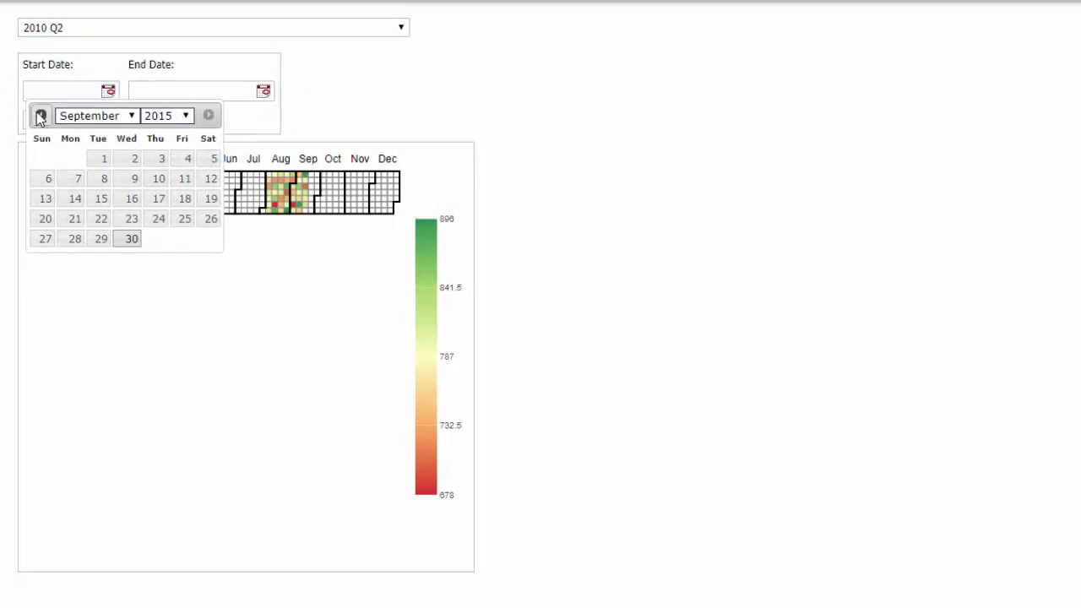
pyautogui.click(41, 115)
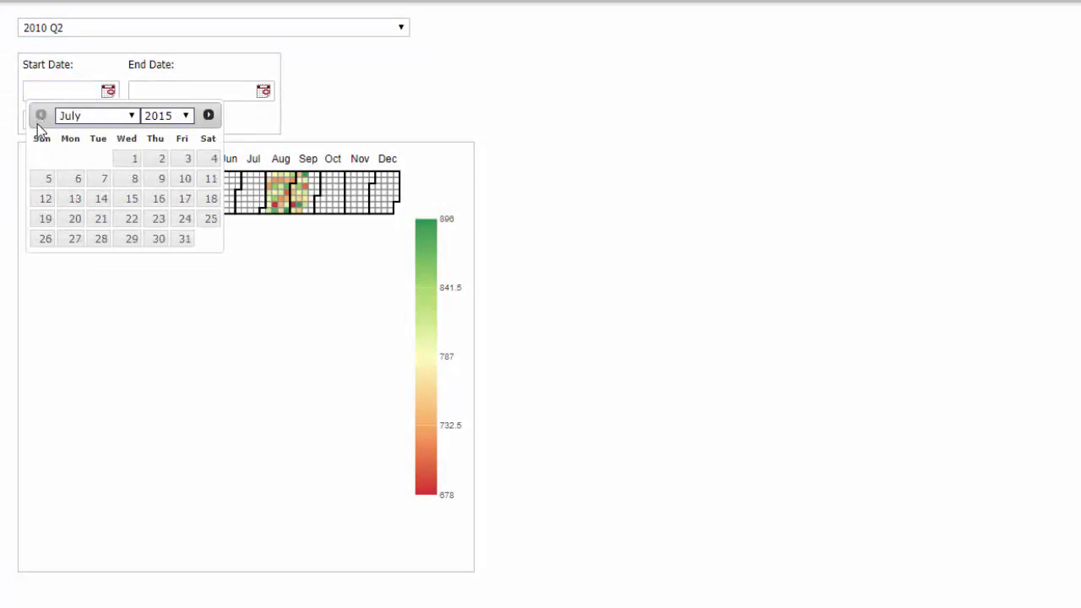
pyautogui.moveTo(353, 128)
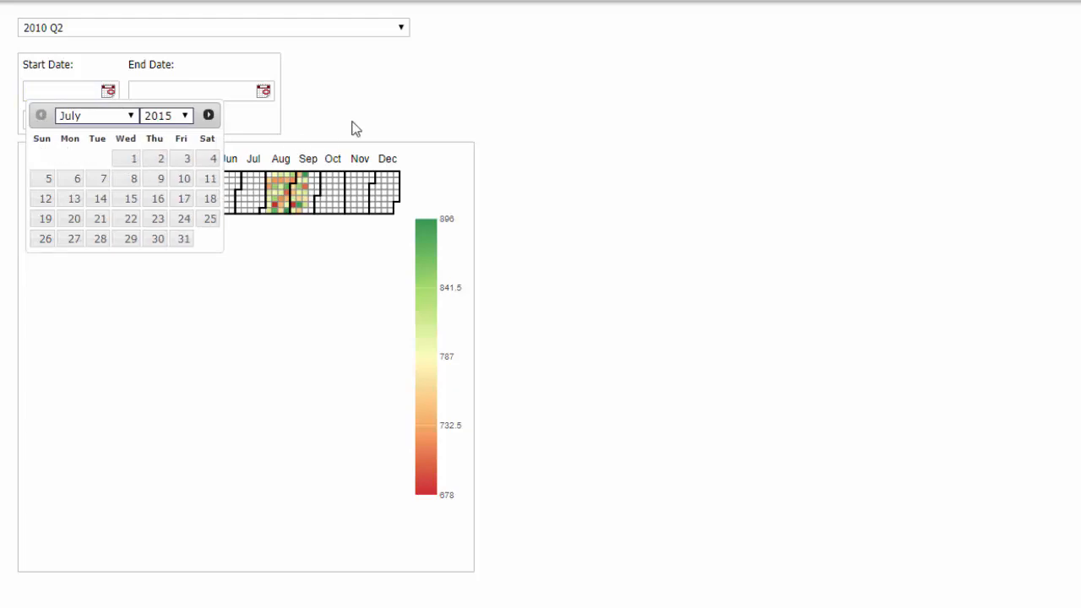